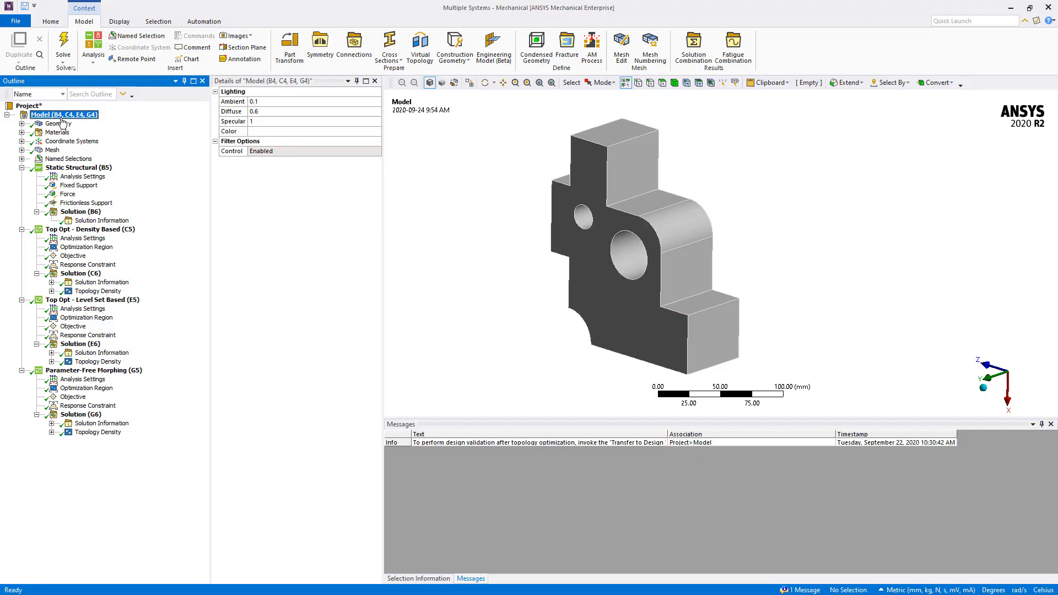
Select Geometry, then Static Structural (B5) to show the force and both supports.
left_click(52, 123)
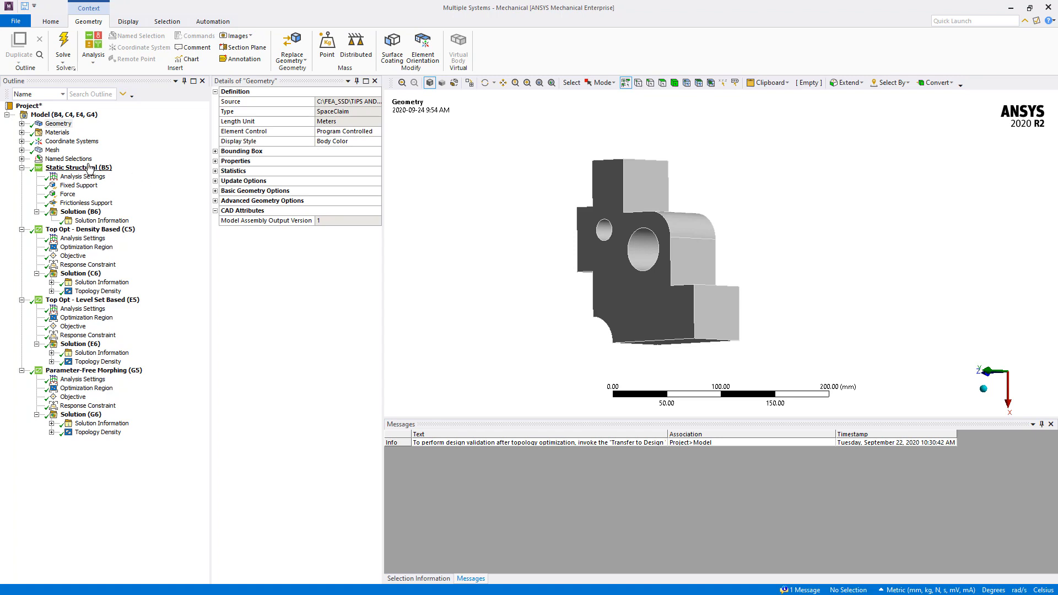
left_click(79, 168)
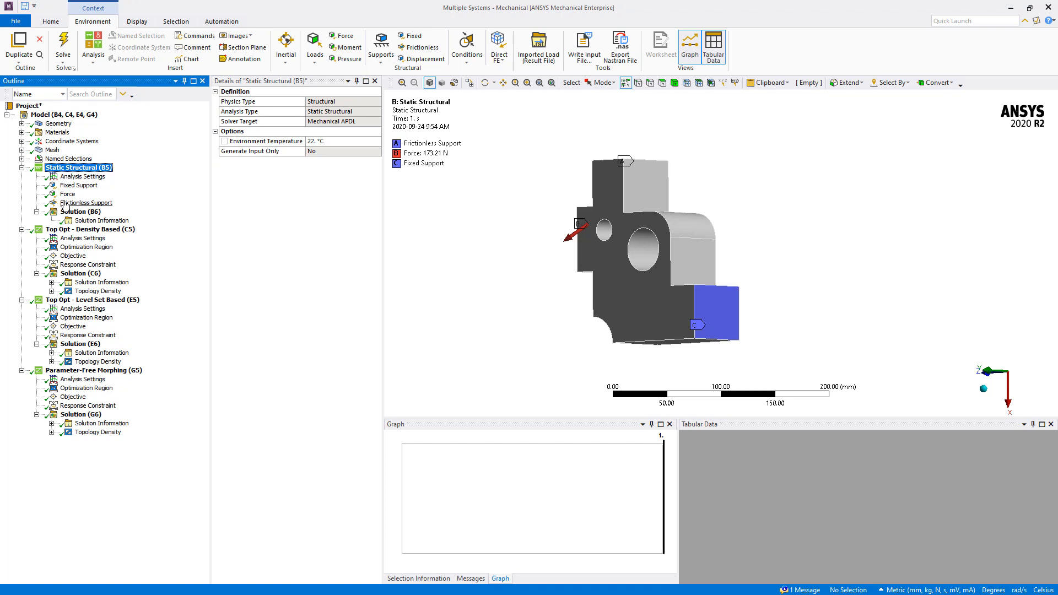
Review the fixed support, 173.21 N force and frictionless support, then expand the Mesh node.
left_click(81, 185)
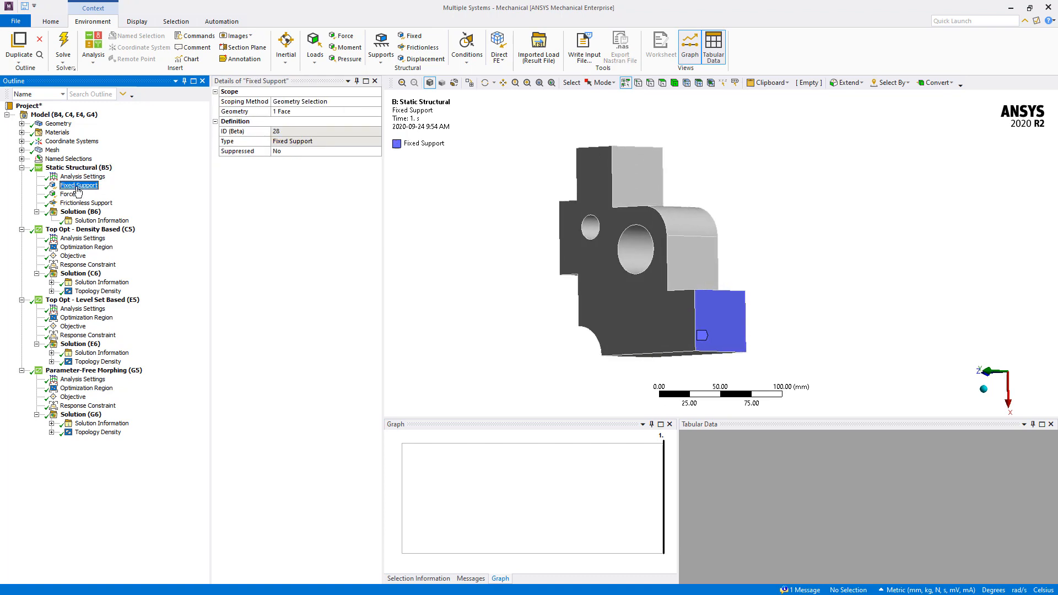
left_click(68, 195)
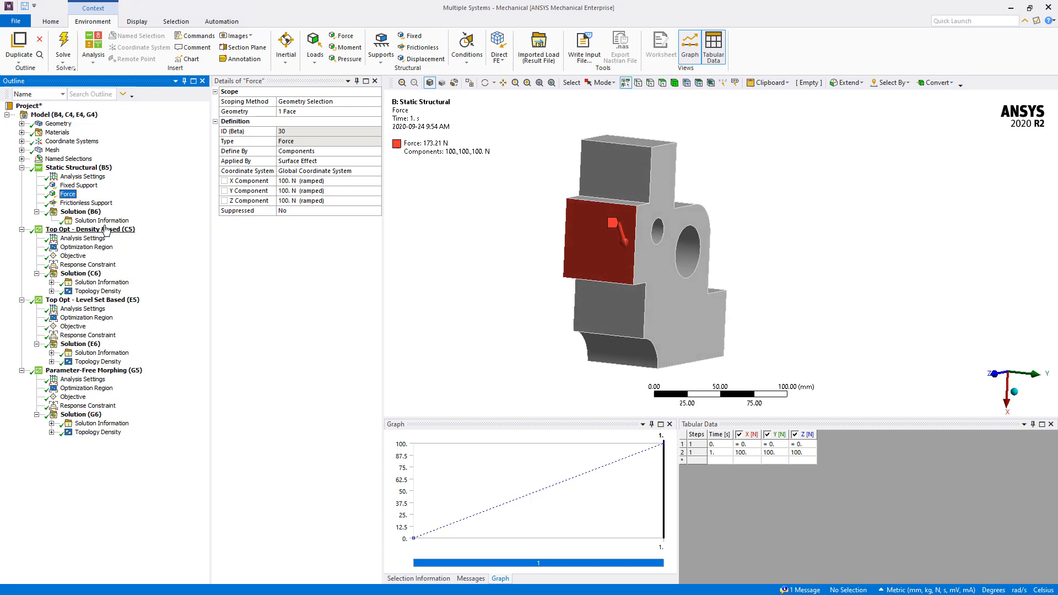
left_click(86, 203)
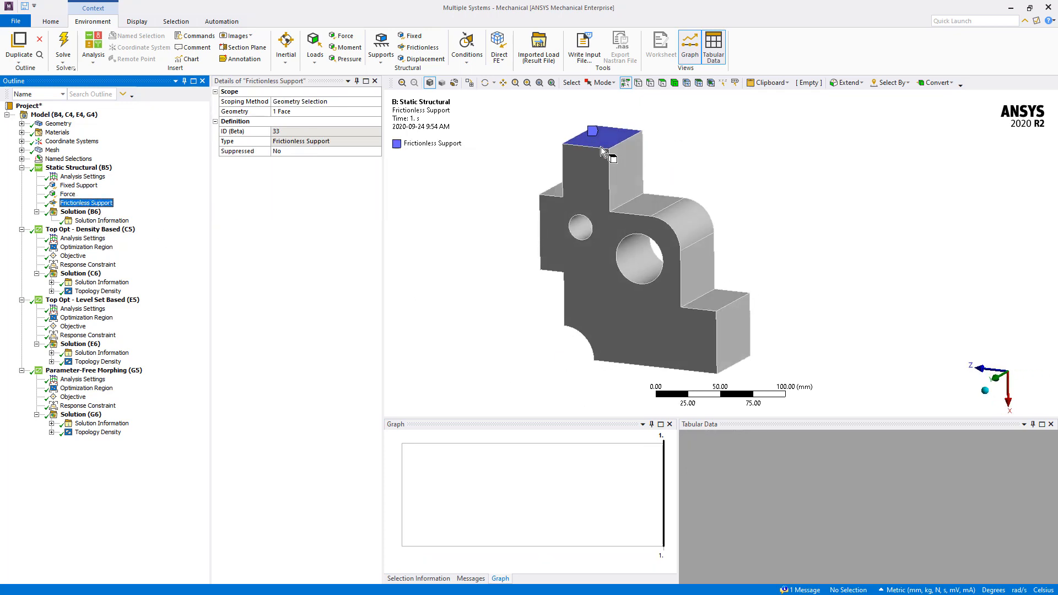
left_click(22, 149)
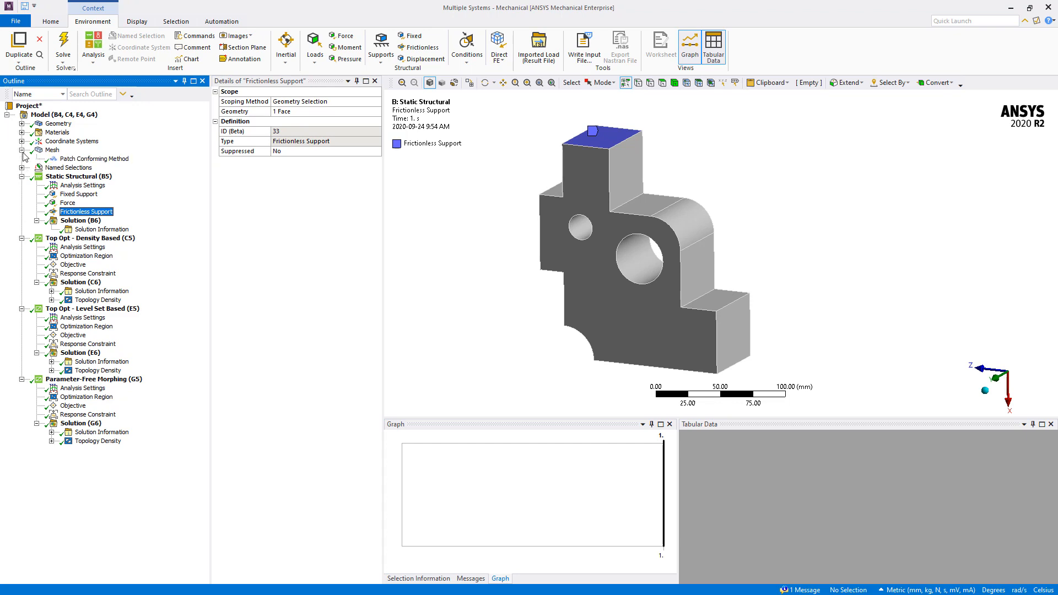
Inspect the Patch Conforming Method body, then display the 4.0 mm tetrahedral mesh.
left_click(96, 158)
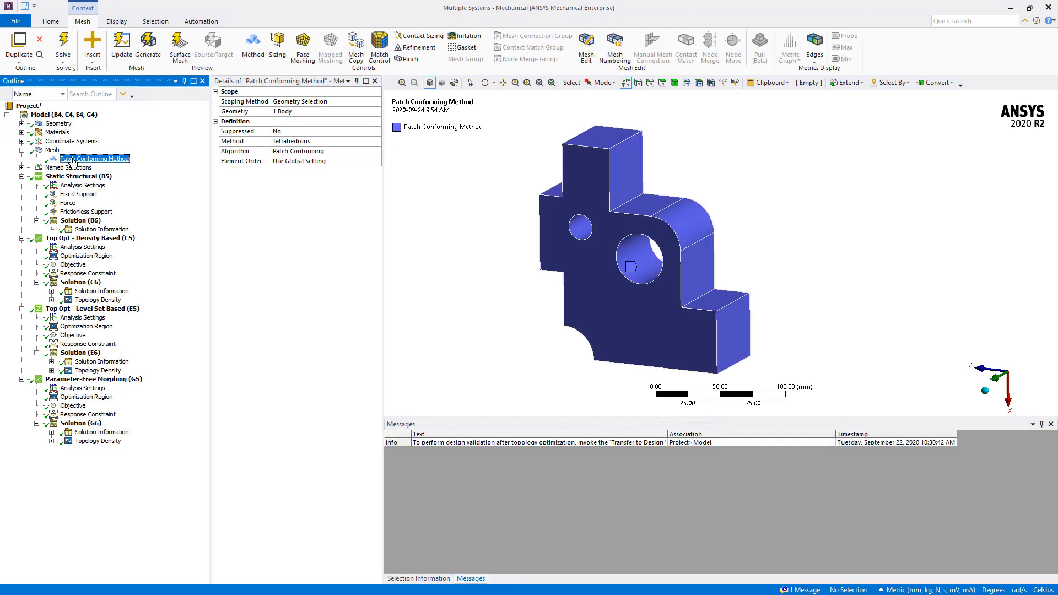
left_click(51, 150)
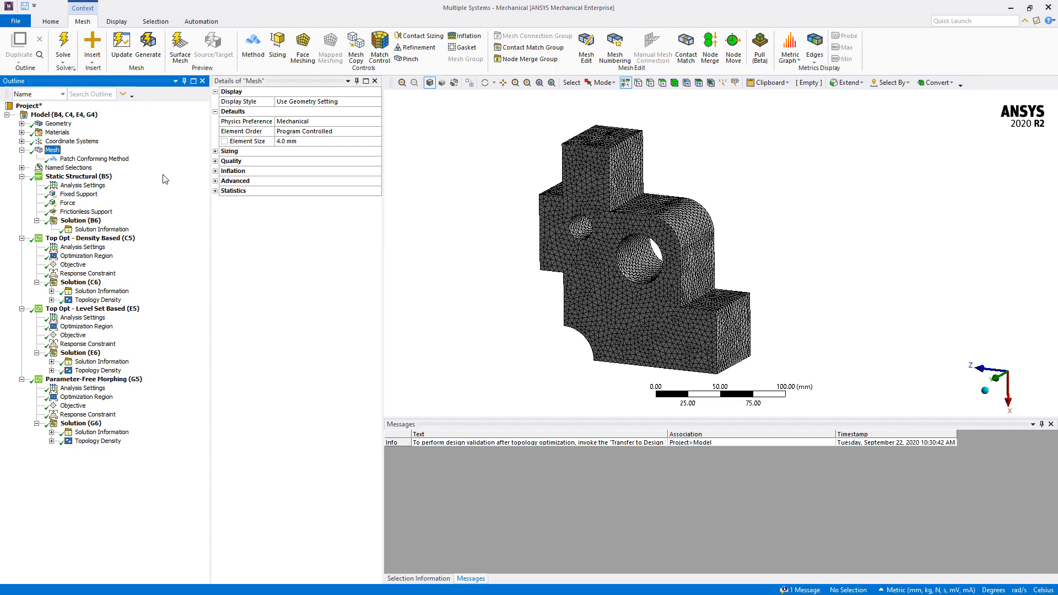
mouse_move(12, 258)
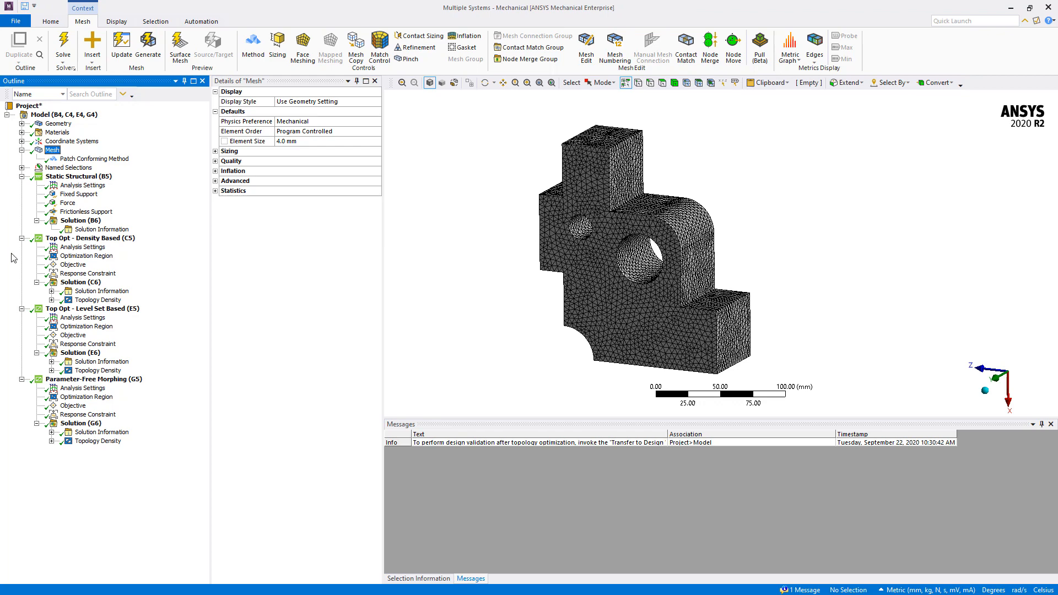
Compare the density based, level set and morphing study setups, ending on the density optimization region.
left_click(91, 237)
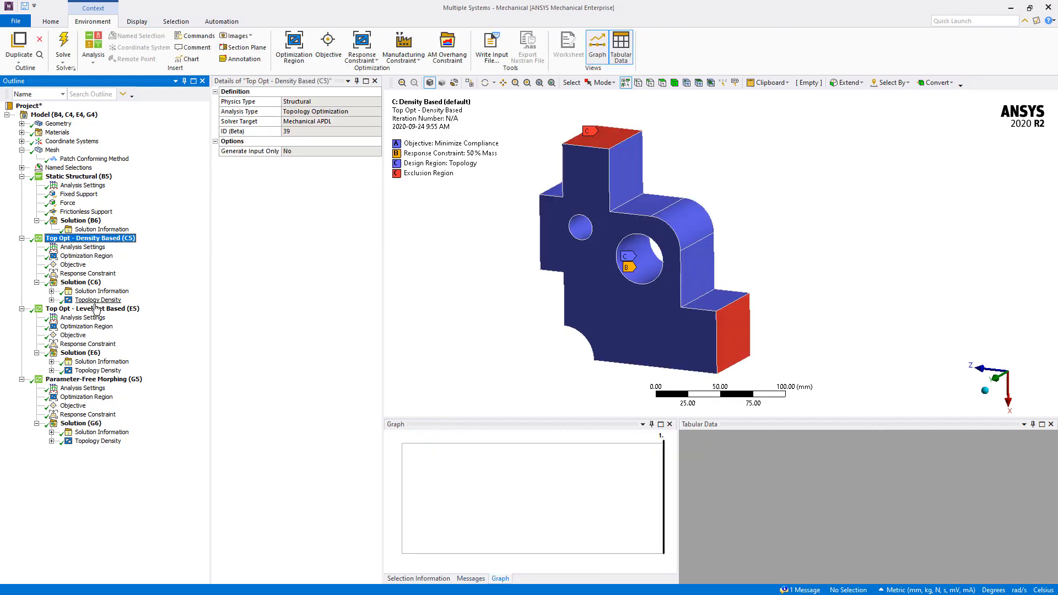
left_click(99, 379)
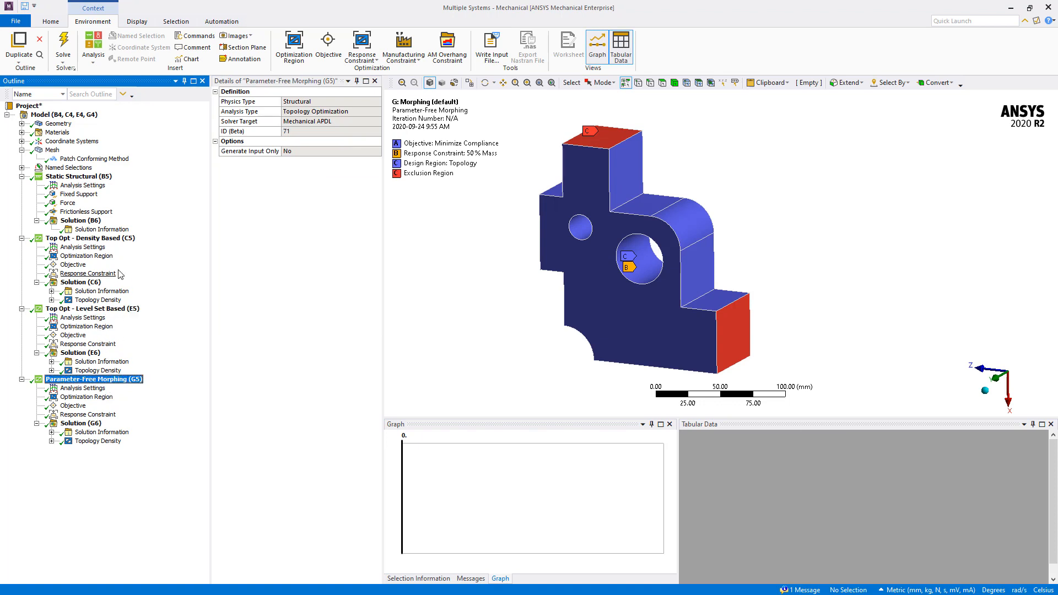
left_click(96, 238)
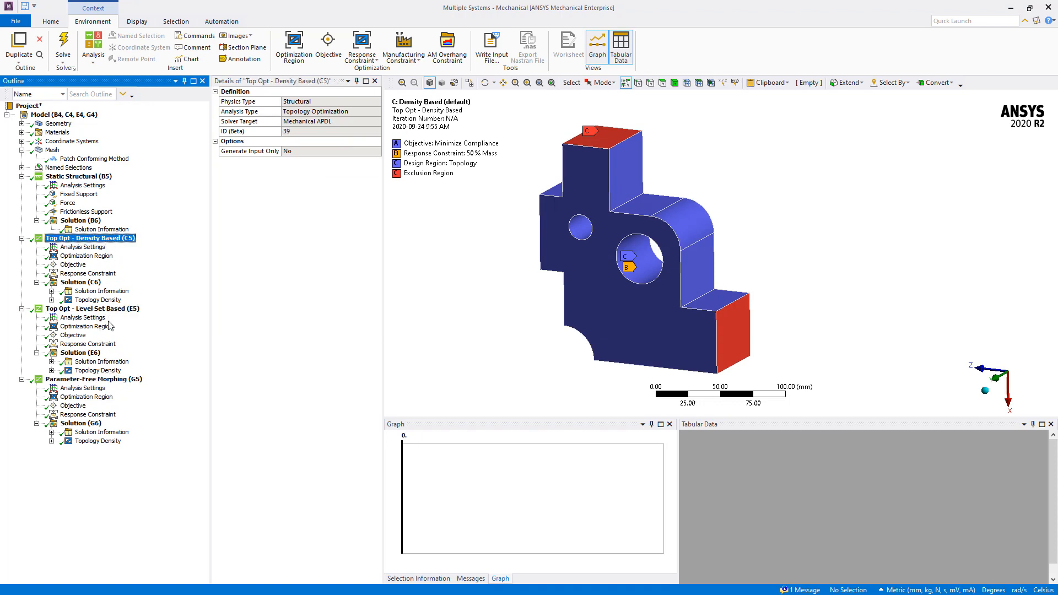
left_click(98, 309)
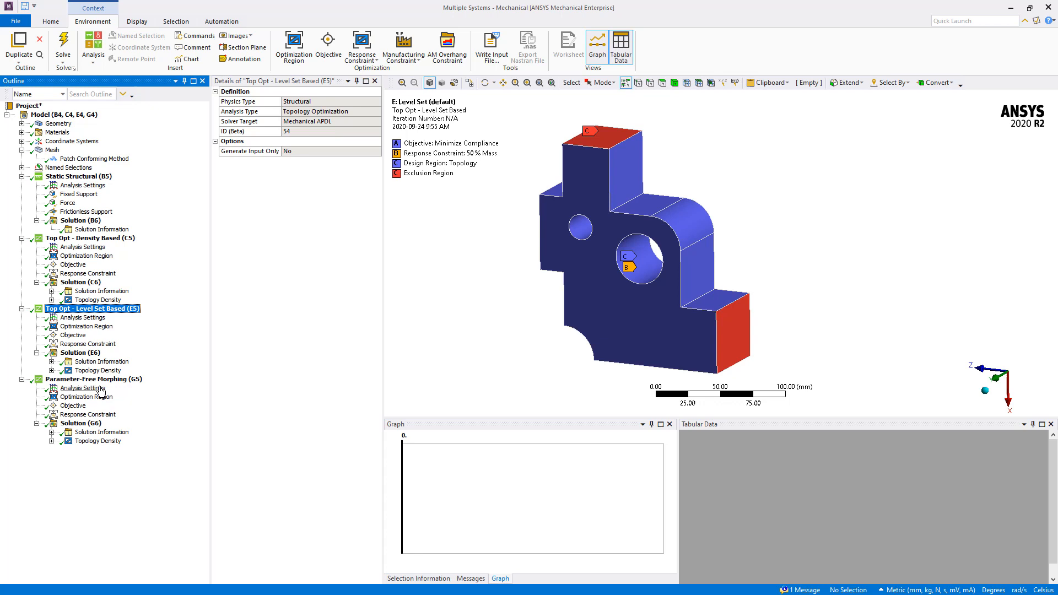
left_click(94, 379)
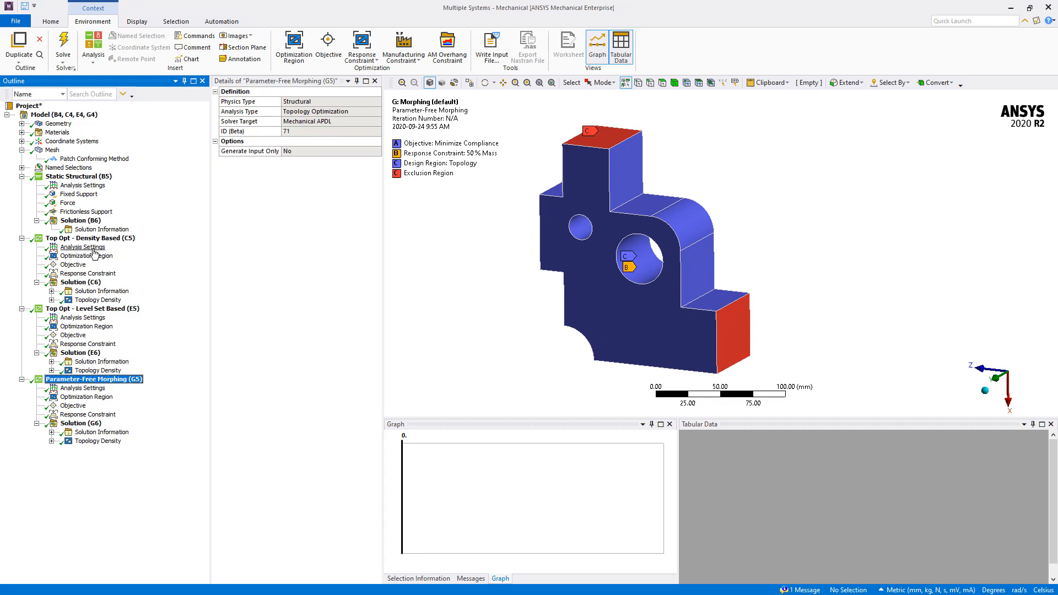
mouse_move(103, 361)
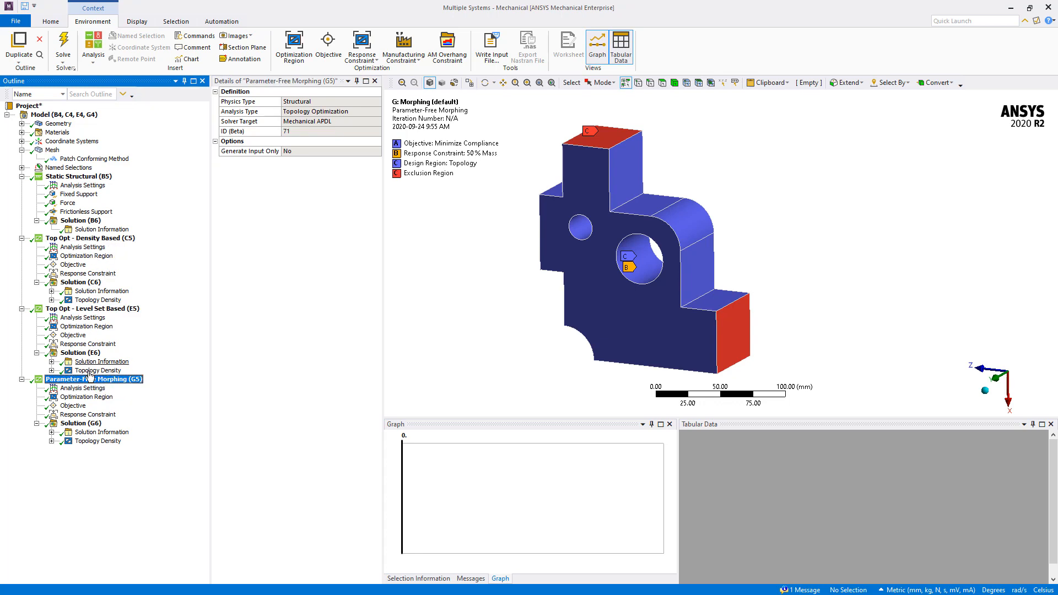
mouse_move(124, 291)
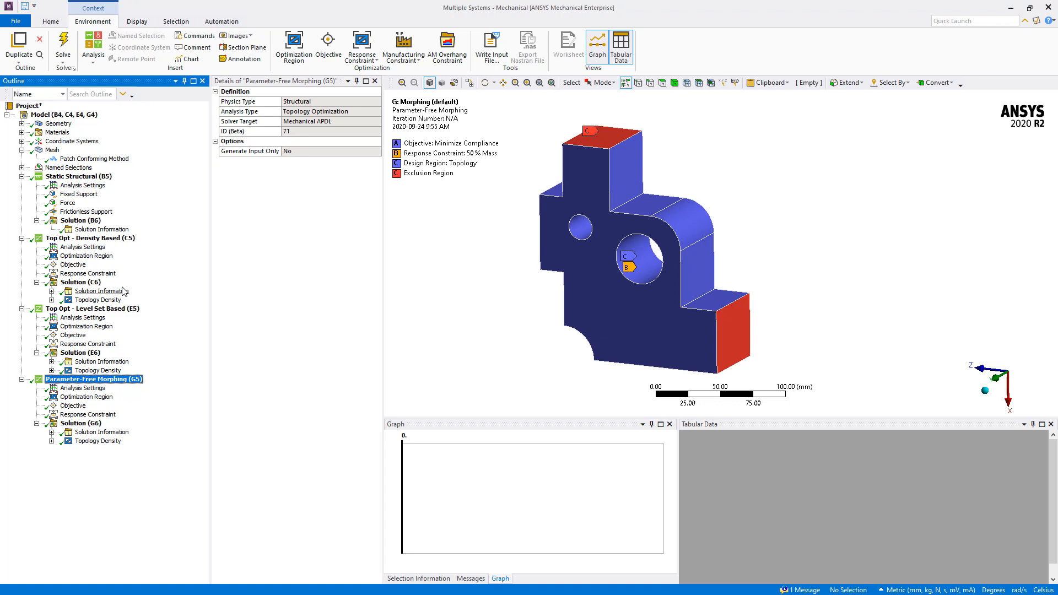
mouse_move(83, 246)
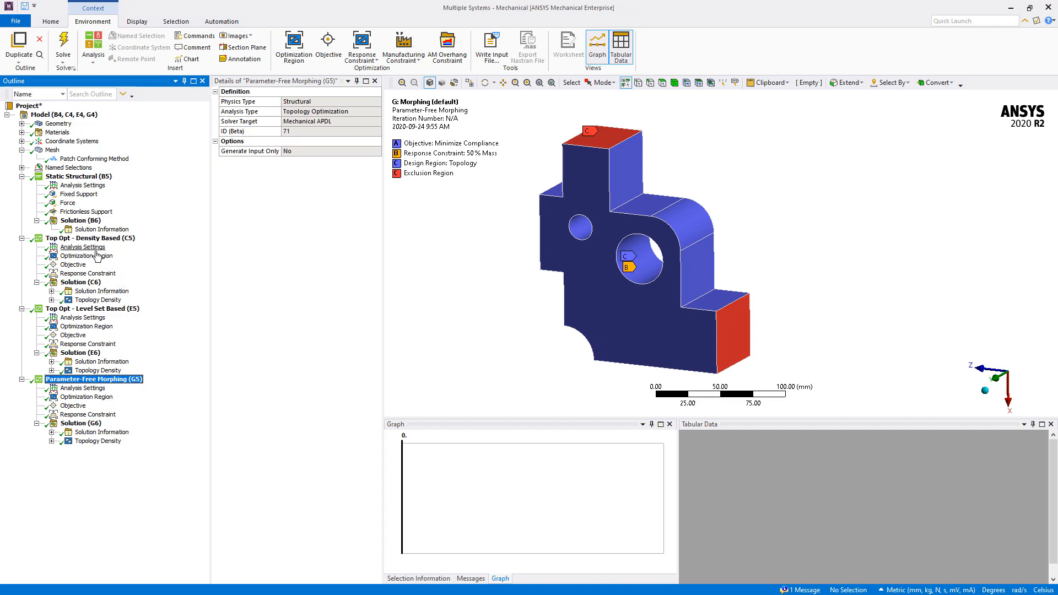
left_click(85, 256)
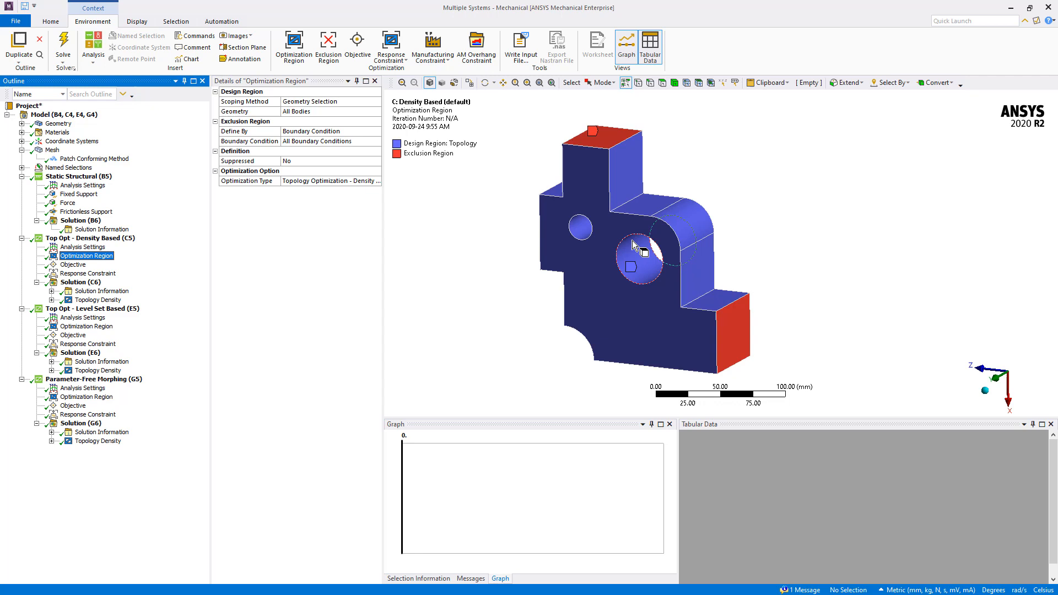
mouse_move(499, 264)
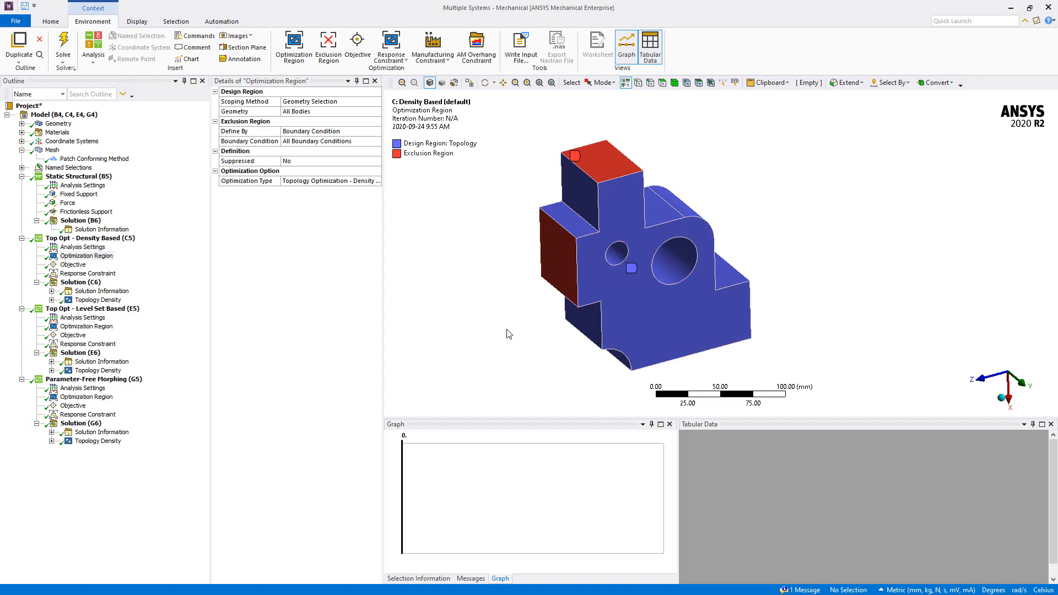
Check the density, level set and morphing optimization types, then view the density based objective.
left_click(331, 181)
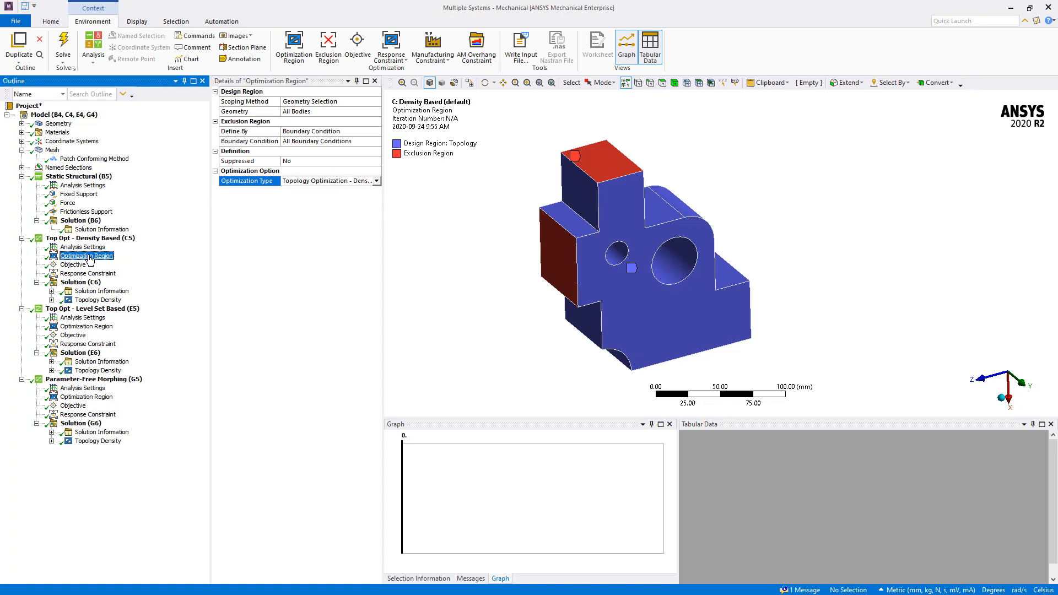
left_click(88, 325)
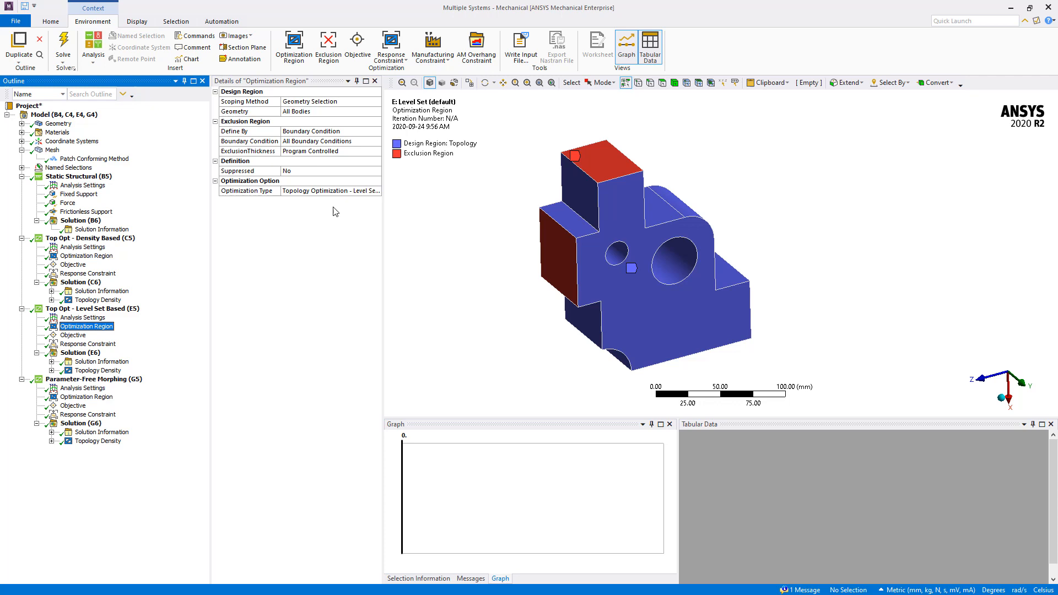
left_click(99, 378)
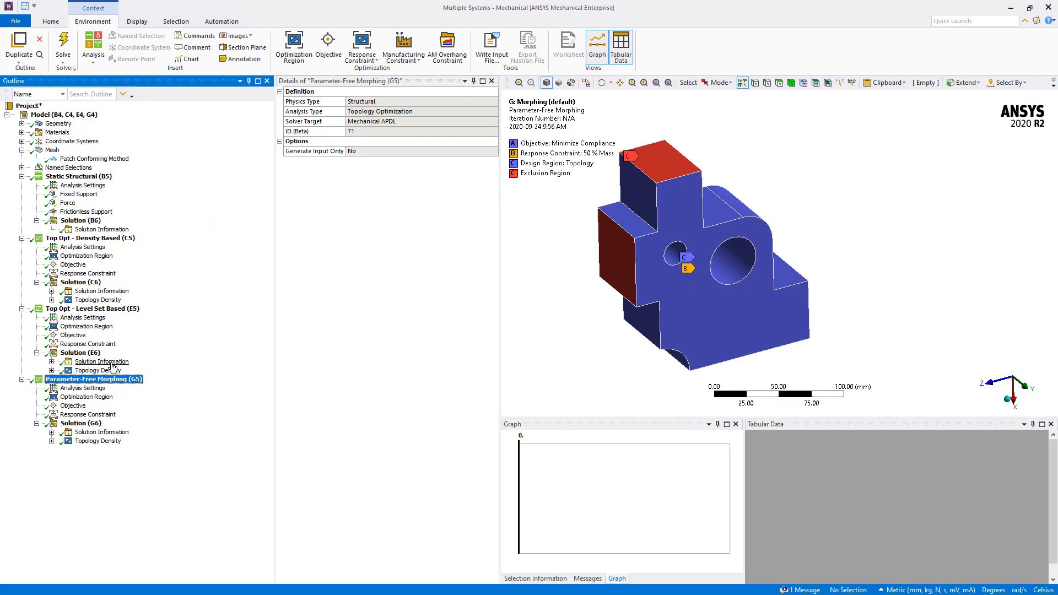
left_click(86, 397)
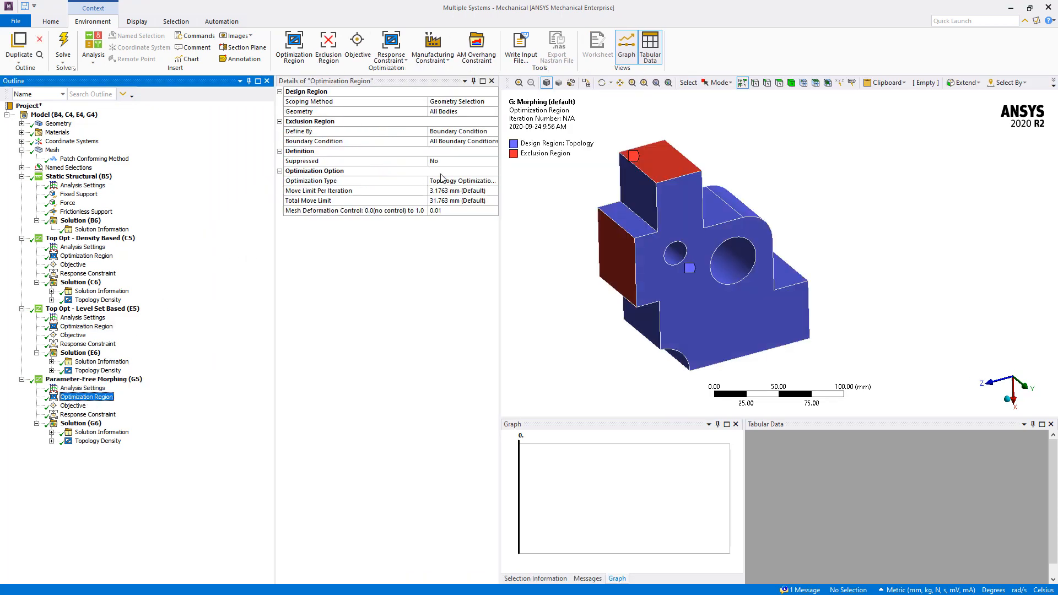
left_click(463, 180)
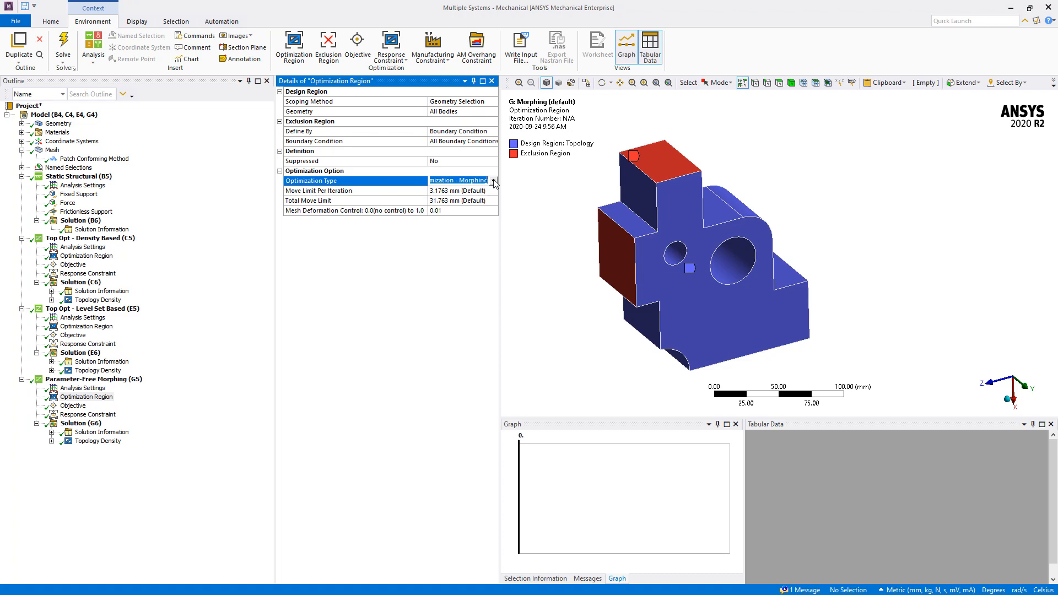
left_click(73, 265)
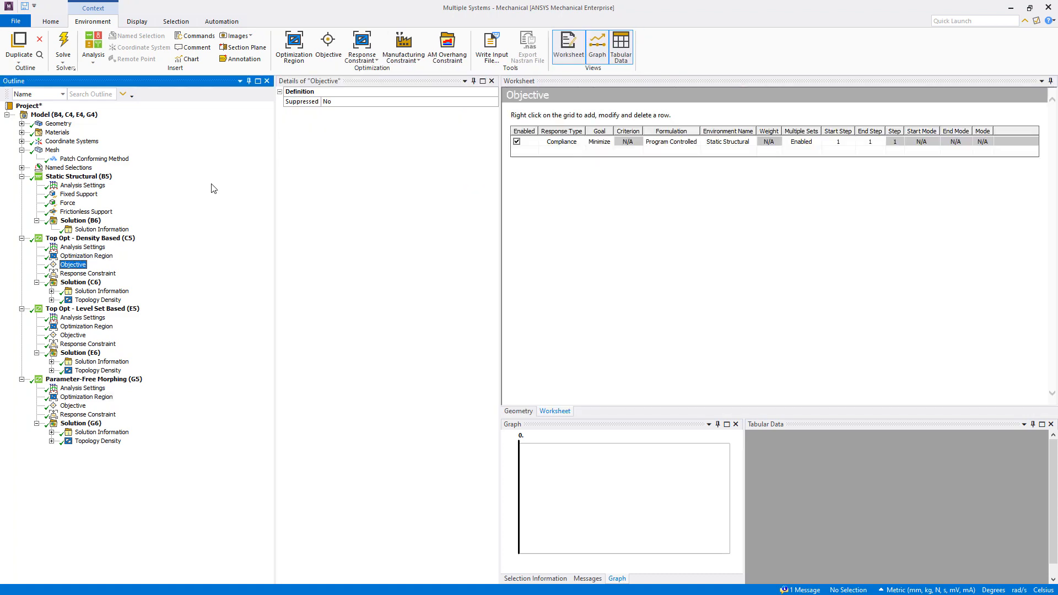
mouse_move(580, 148)
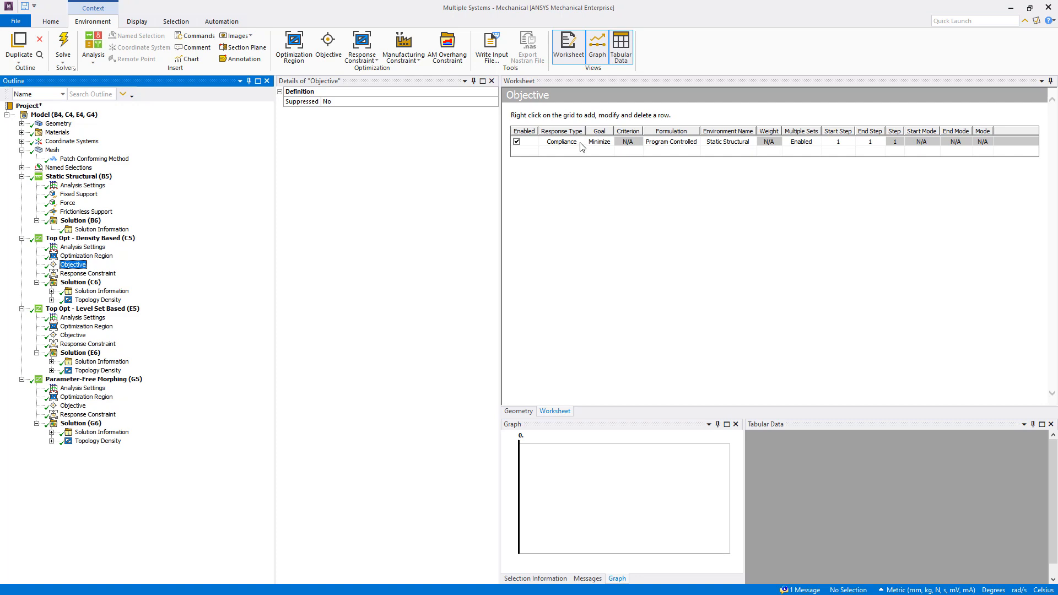
Show the density based Response Constraint retaining 50% of the mass.
left_click(87, 273)
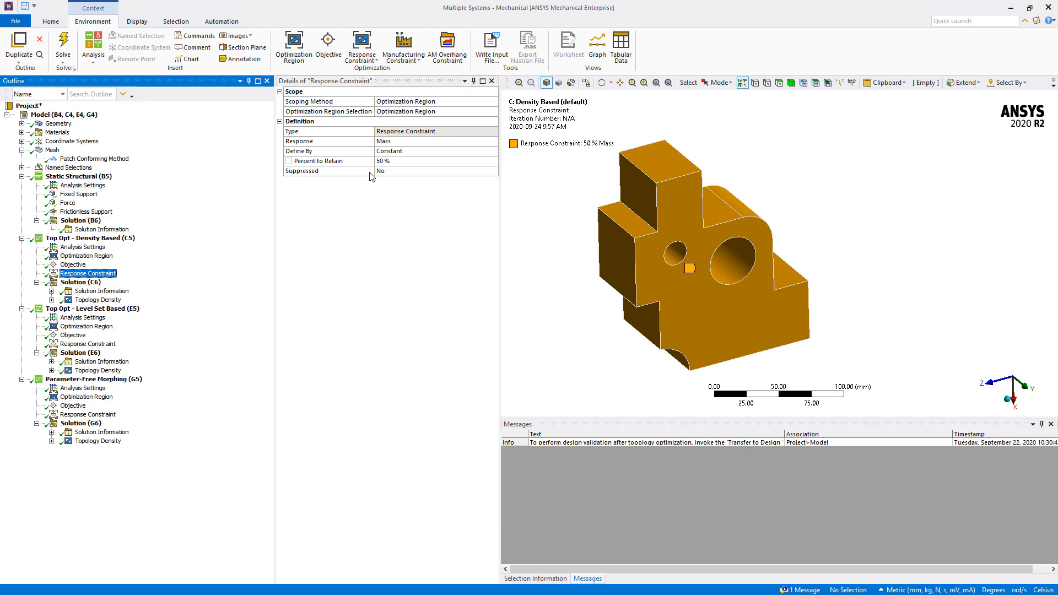
mouse_move(734, 244)
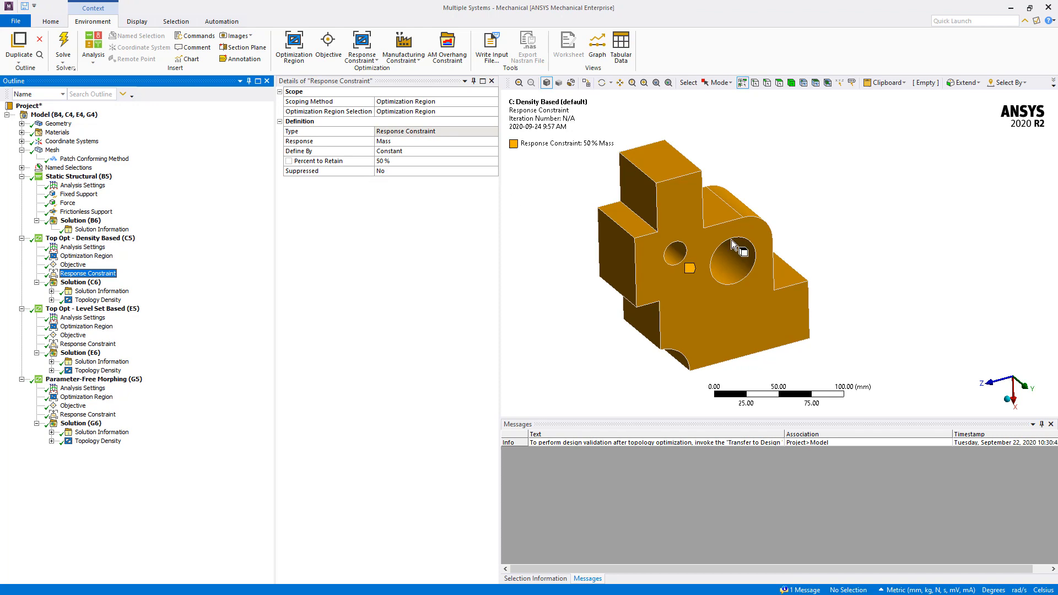
left_click(99, 299)
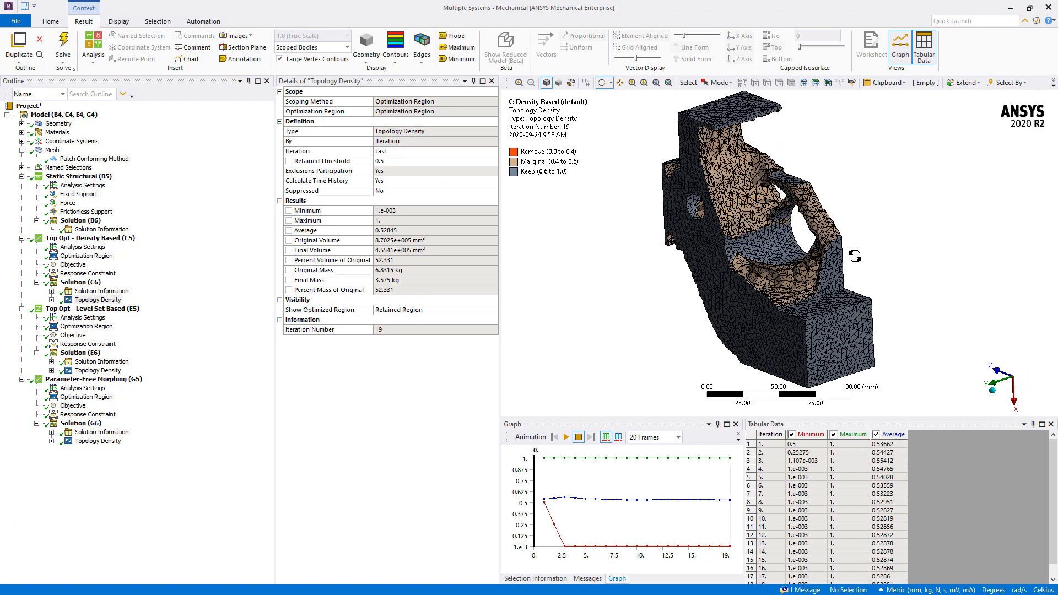
Play and stop the density based iteration animation, then select the level set topology density.
left_click(552, 437)
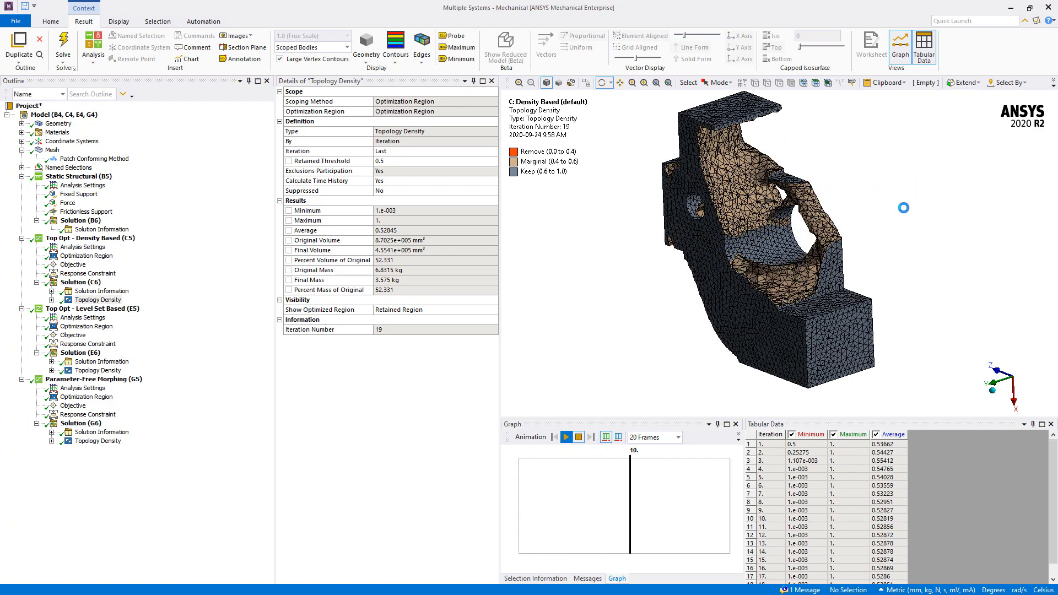
left_click(553, 437)
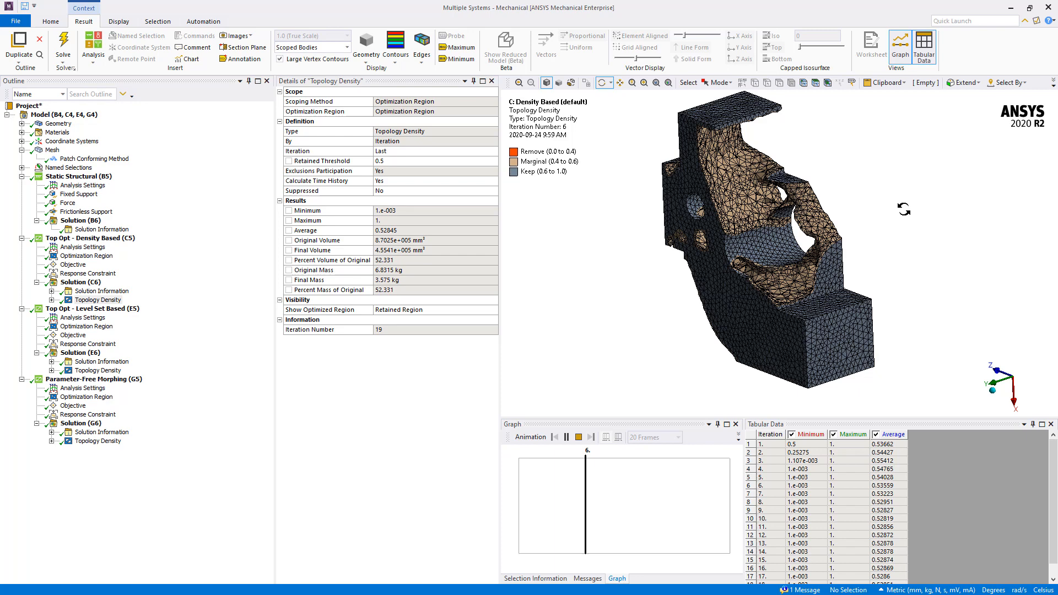
left_click(566, 437)
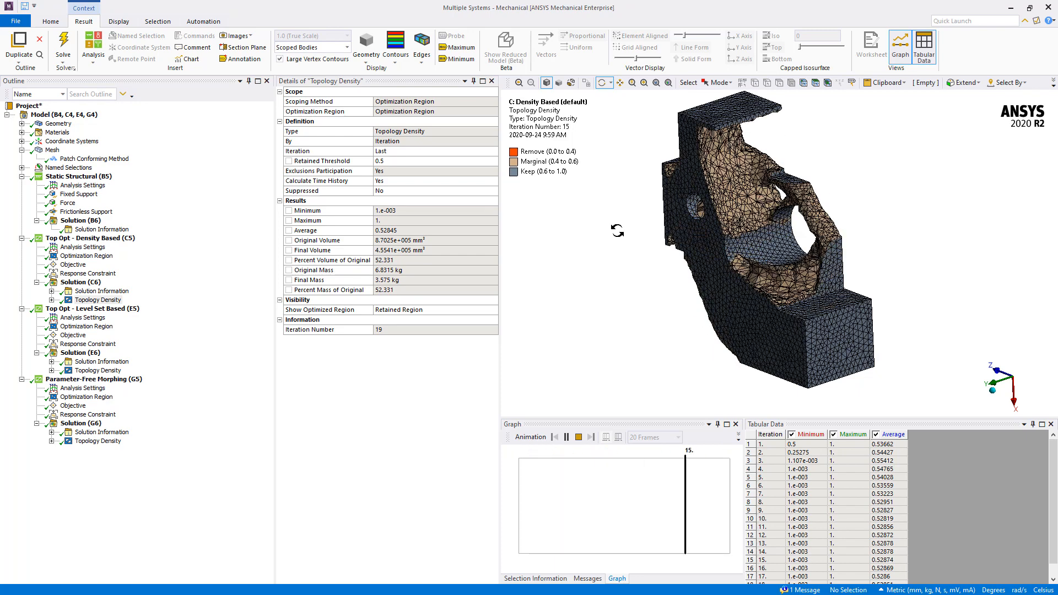
left_click(565, 436)
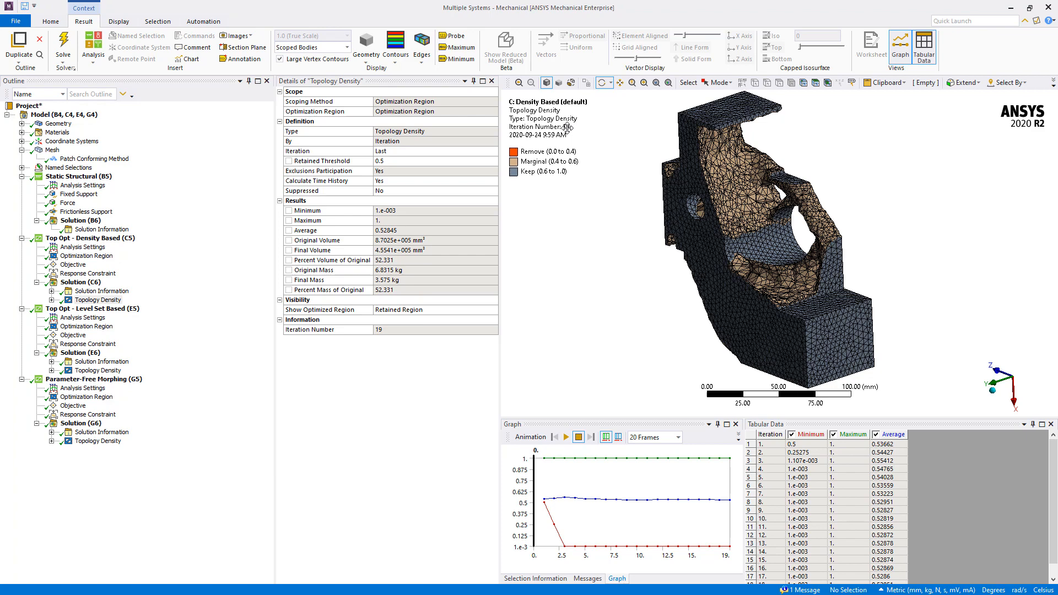
mouse_move(435, 167)
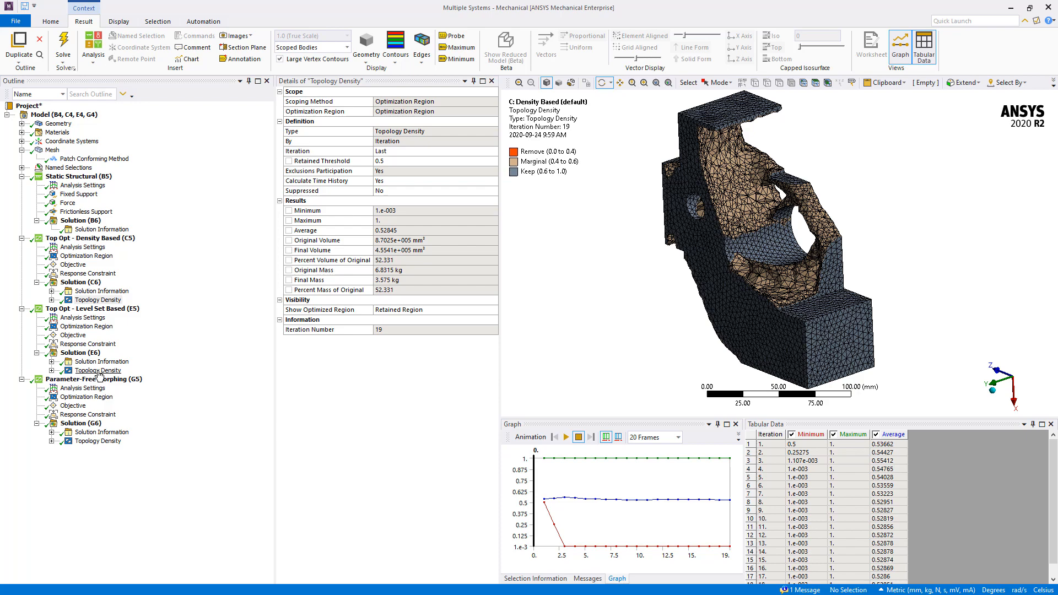
left_click(101, 370)
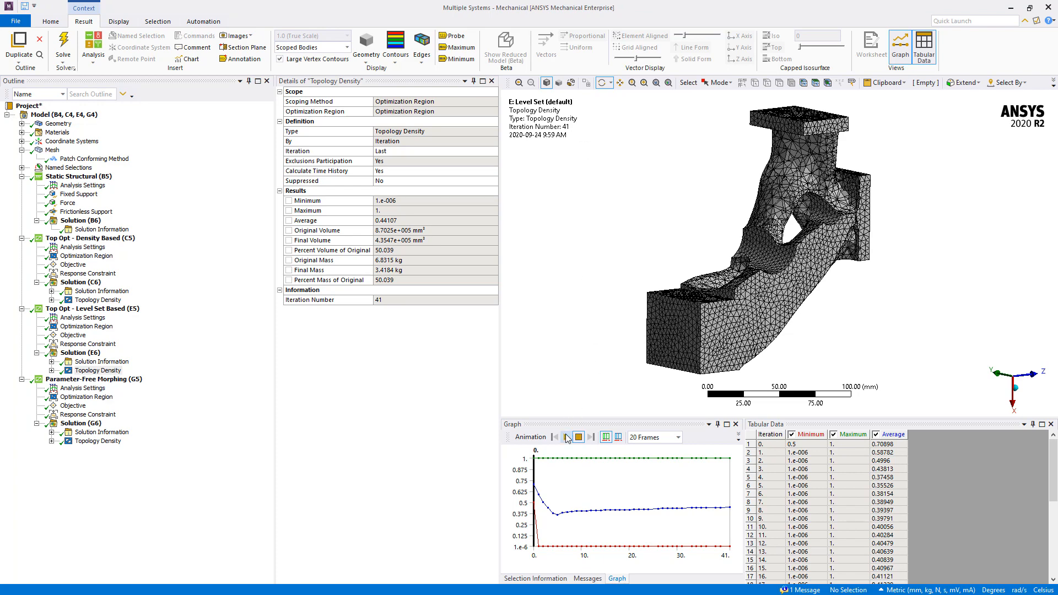
Animate the level set topology density iterations, then select the morphing topology density result.
left_click(570, 437)
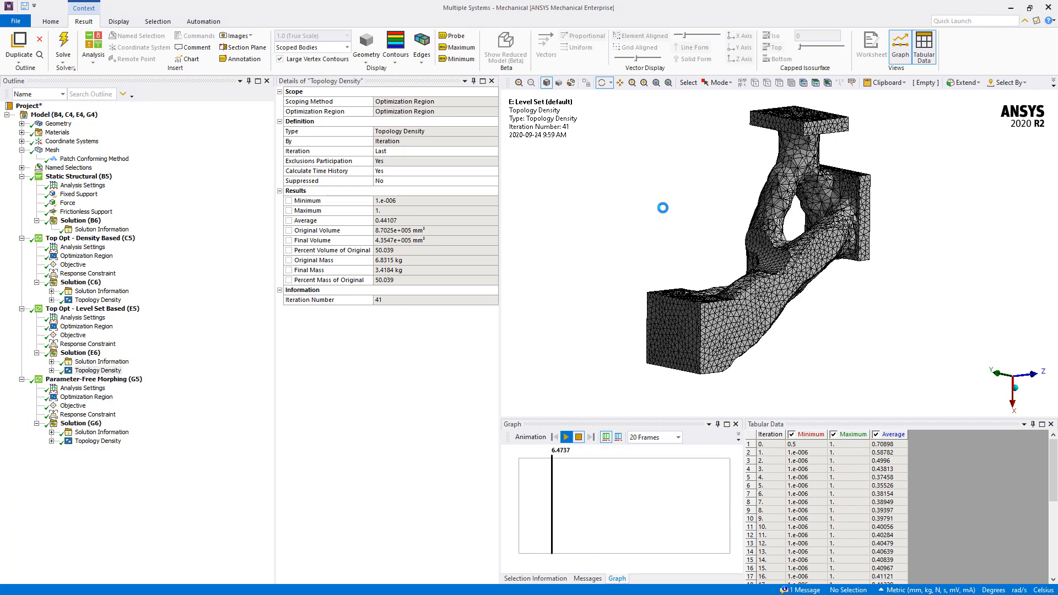
left_click(550, 436)
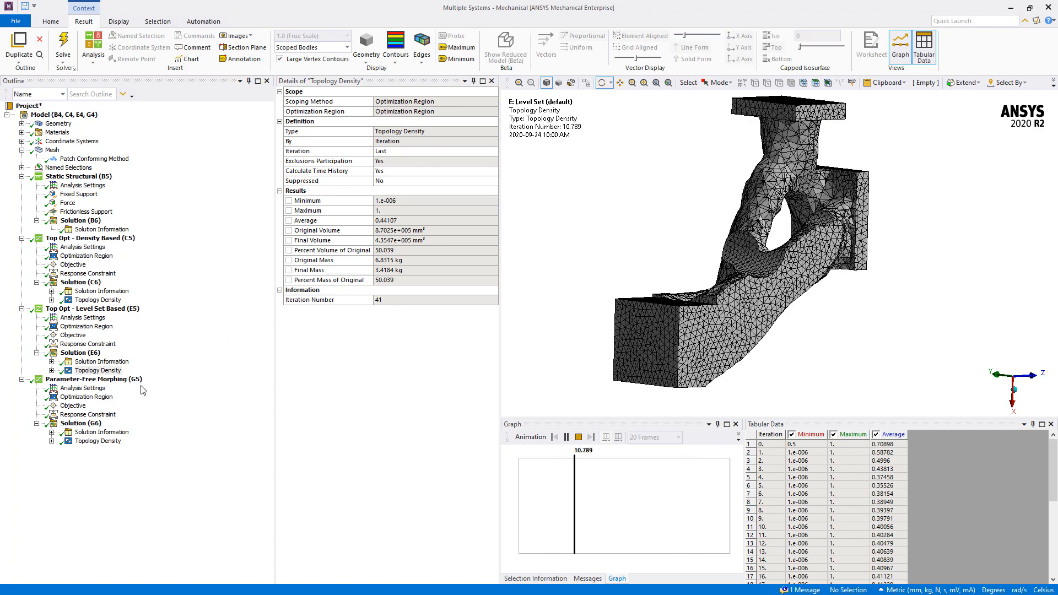
left_click(102, 440)
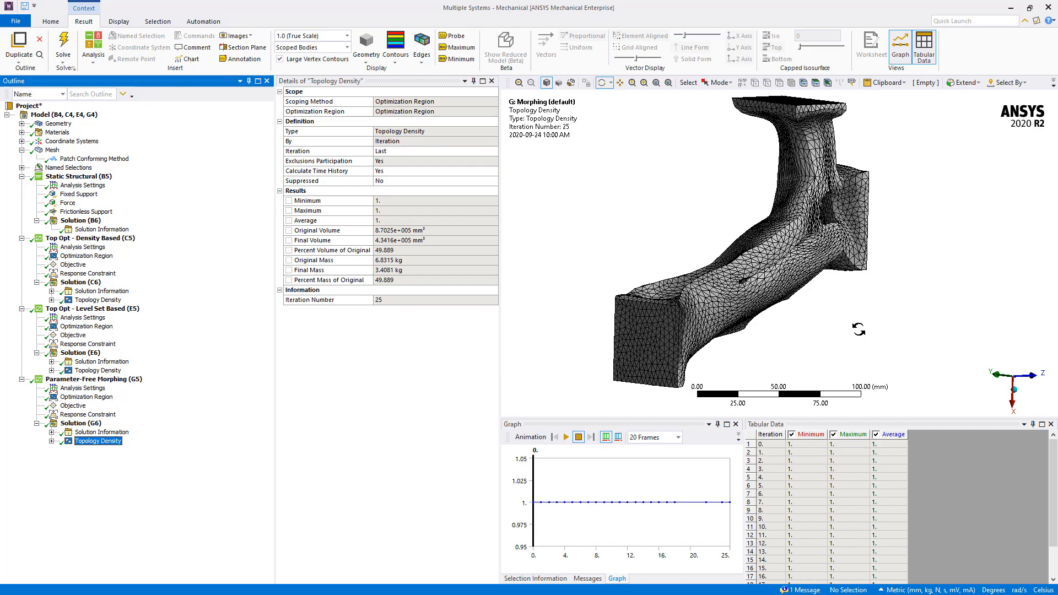
Play the parameter-free morphing topology density animation across its 25 iterations.
left_click(551, 437)
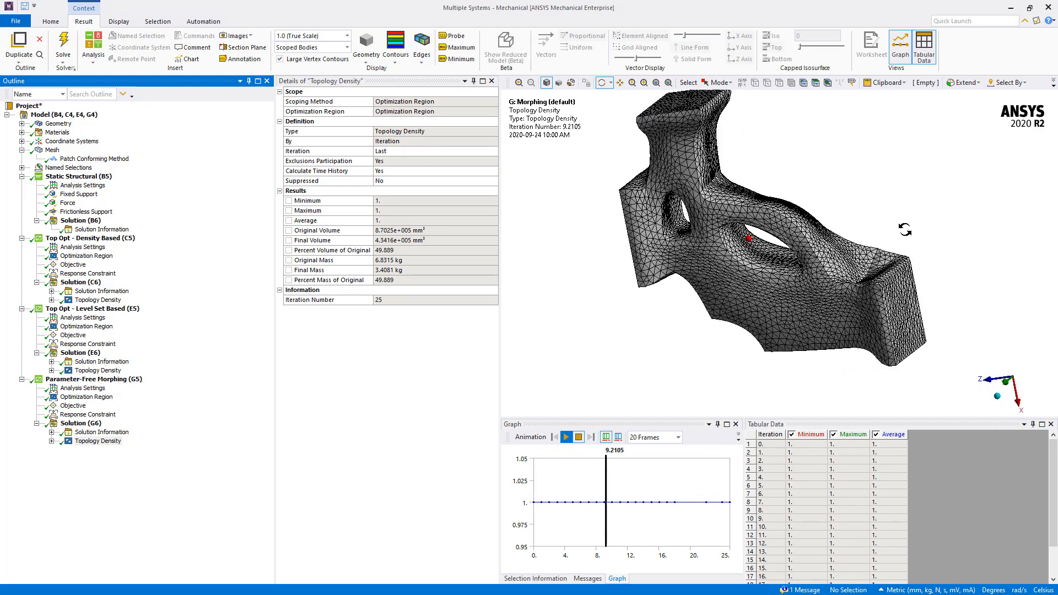
left_click(549, 437)
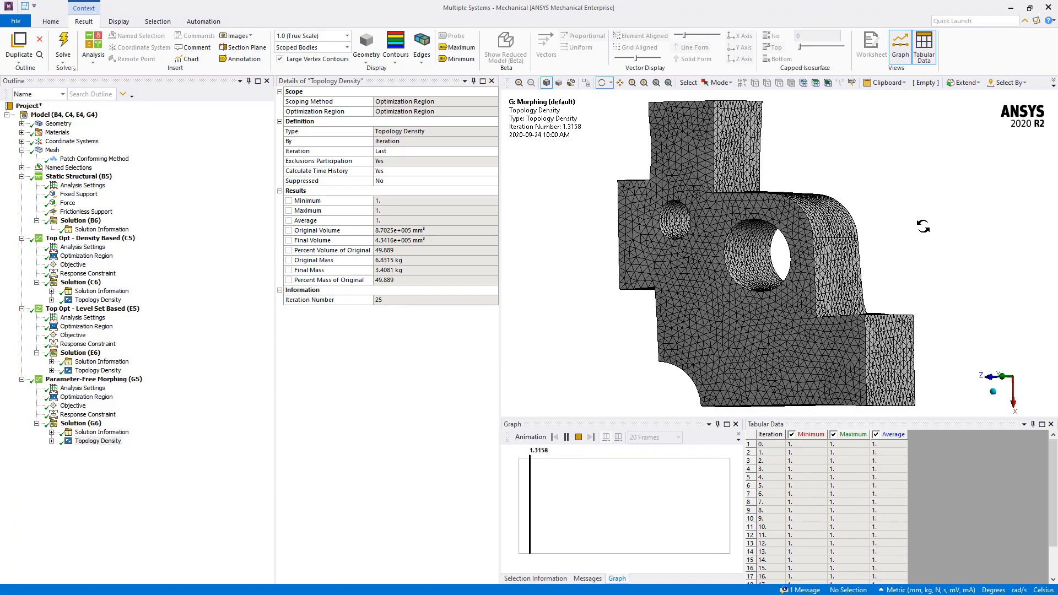
left_click(565, 437)
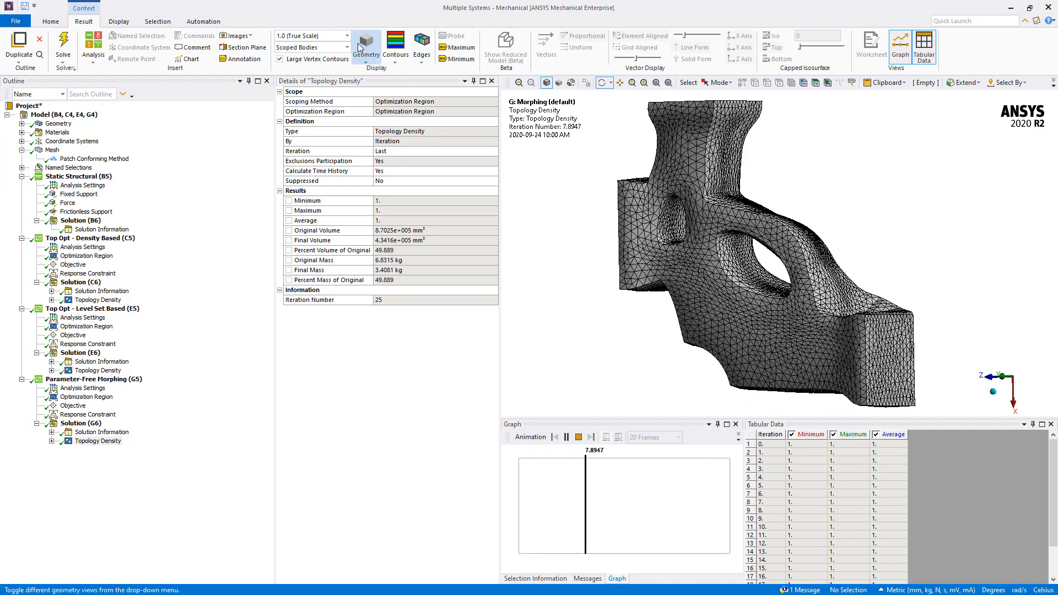
Set the deformation scale to 1.7 (5x Auto), then 0.34 (Auto Scale), then 1.0 (True Scale).
left_click(578, 436)
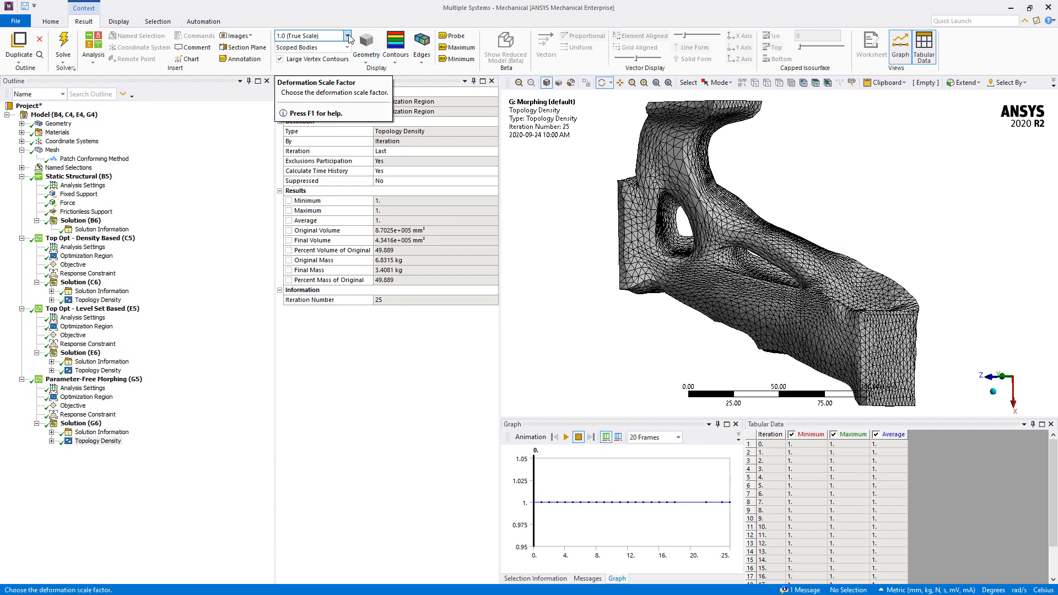
left_click(346, 36)
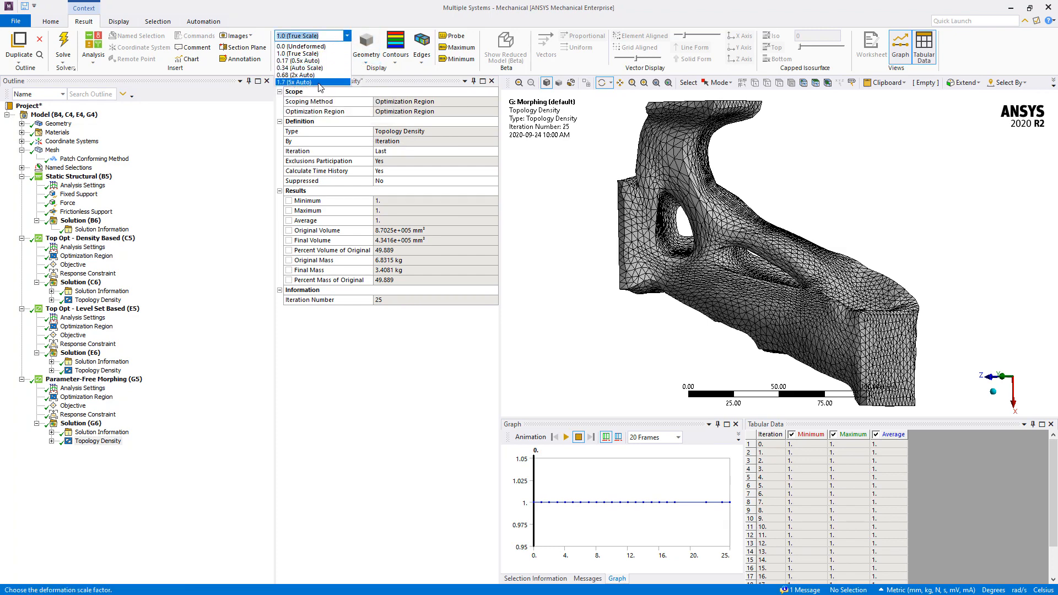
left_click(297, 82)
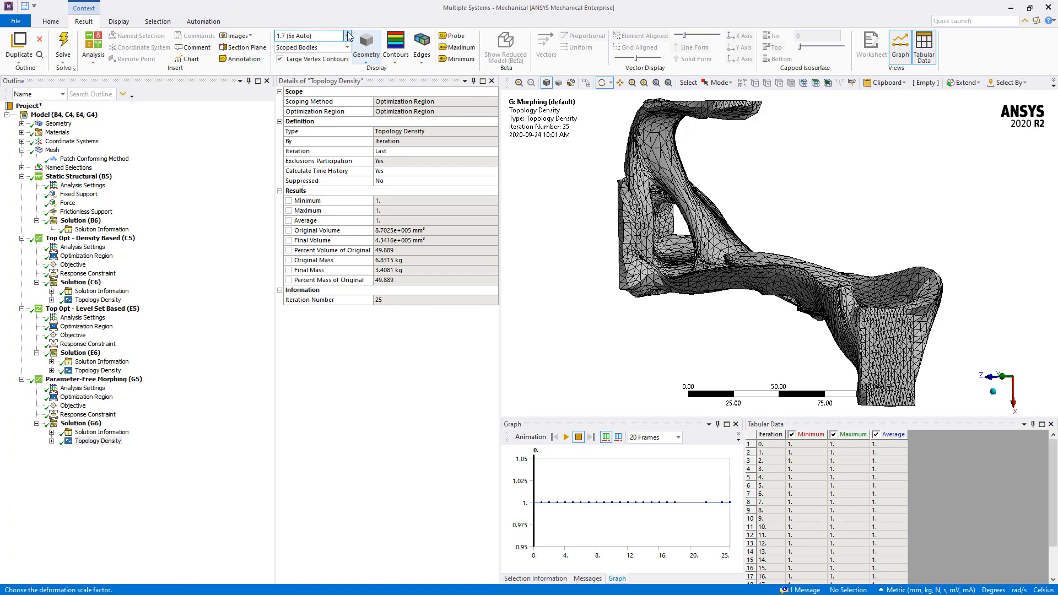
left_click(346, 35)
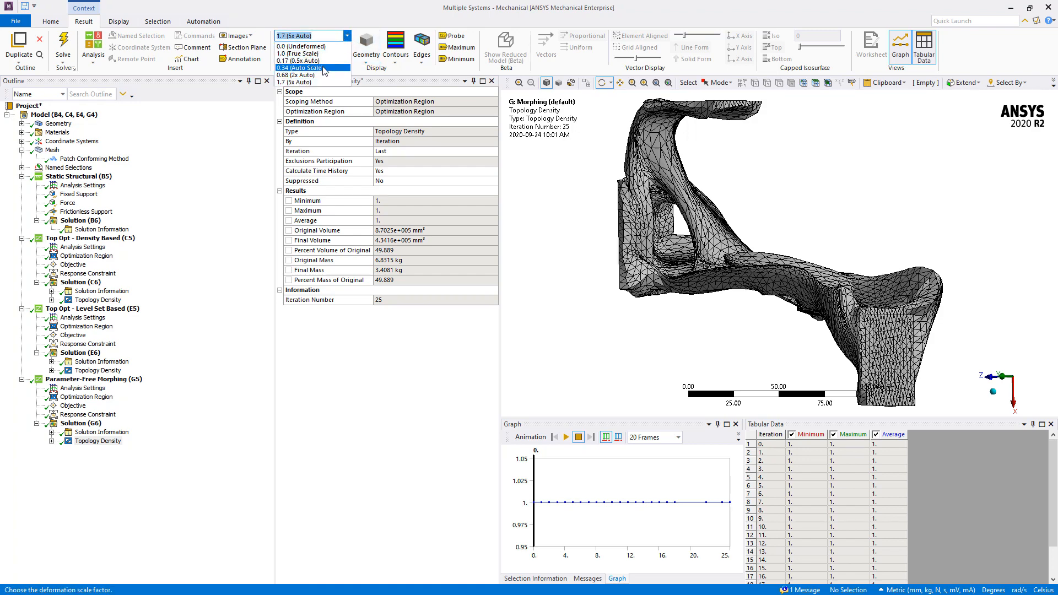
left_click(299, 67)
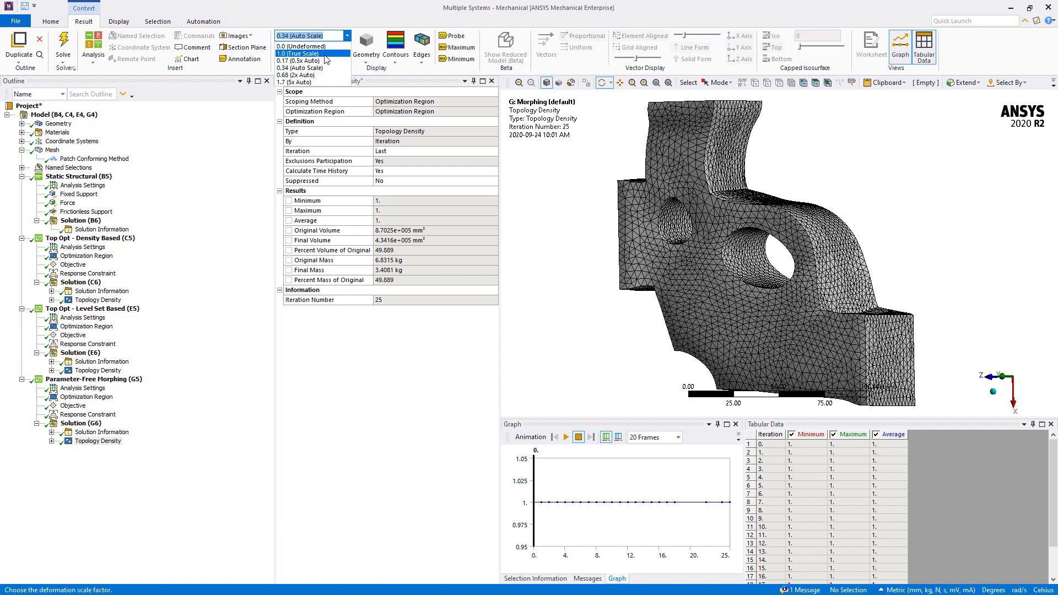
left_click(310, 54)
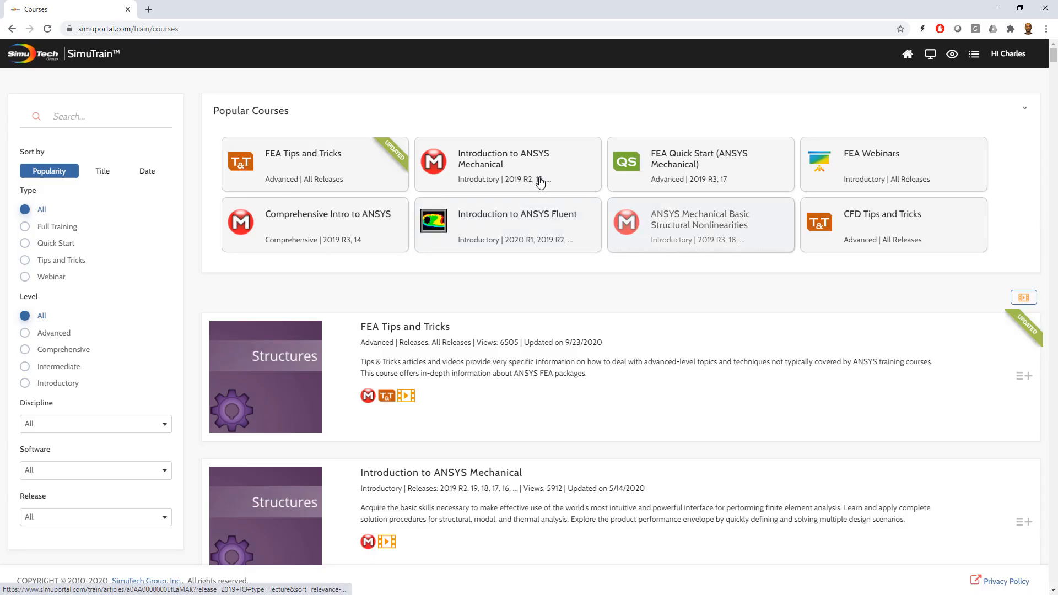
mouse_move(305, 349)
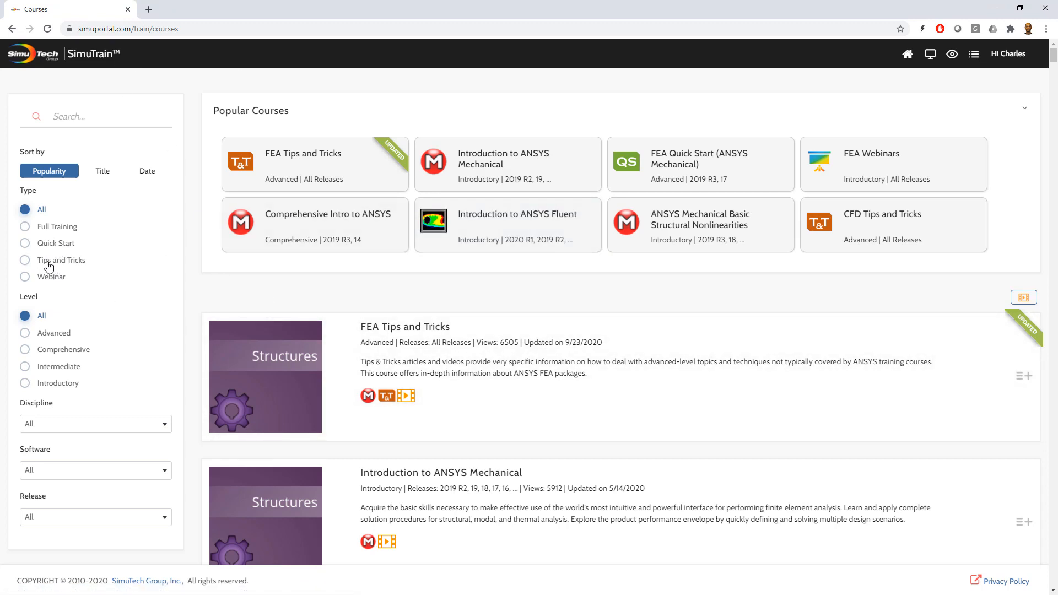
Filter SimuTrain to Tips and Tricks, open PrepPost Tips and Tricks, and expand the Year choices.
left_click(25, 260)
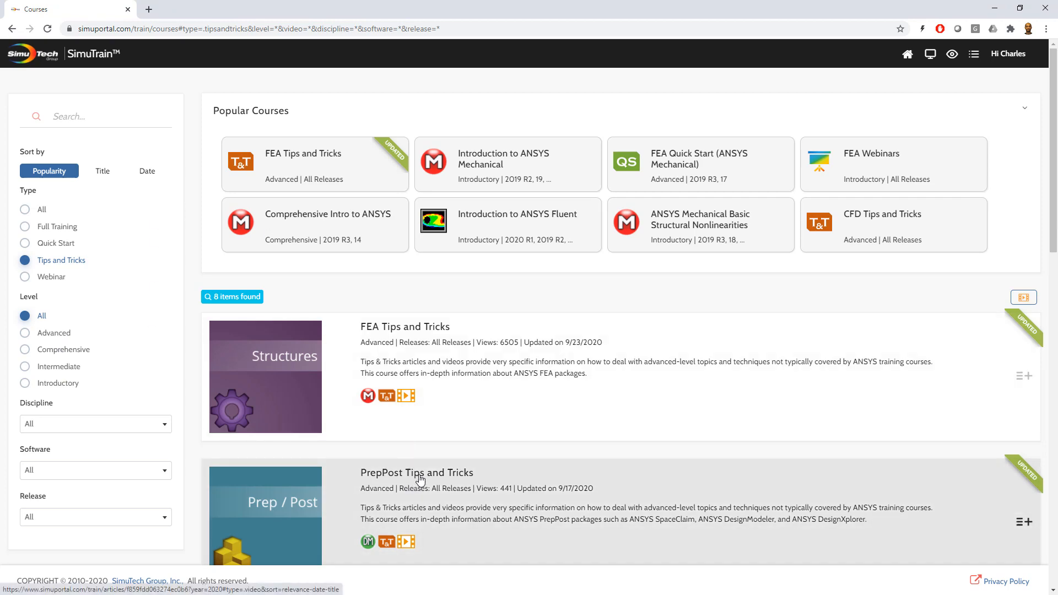
left_click(417, 473)
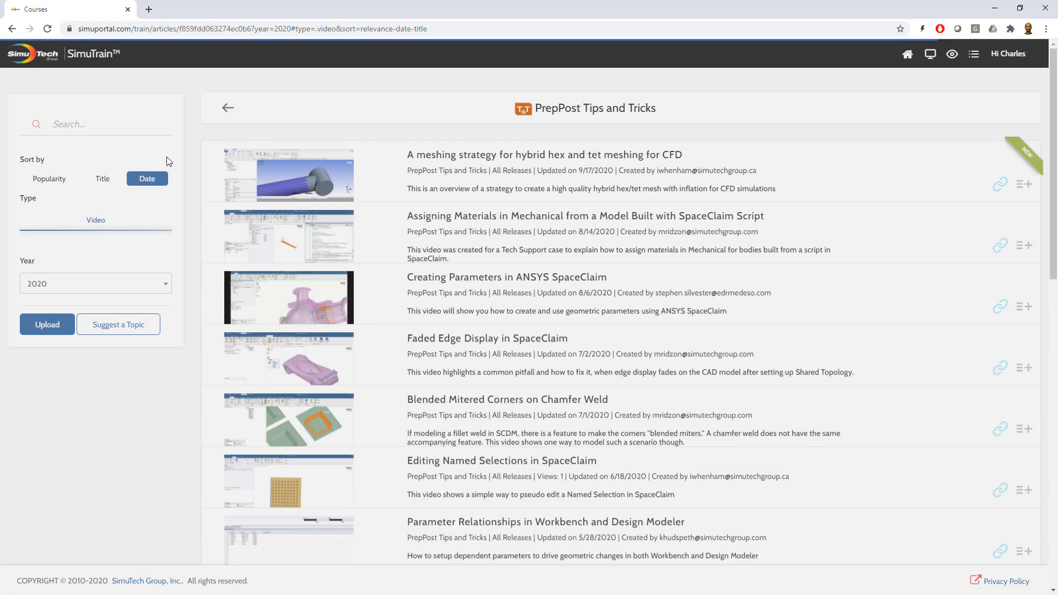
left_click(95, 283)
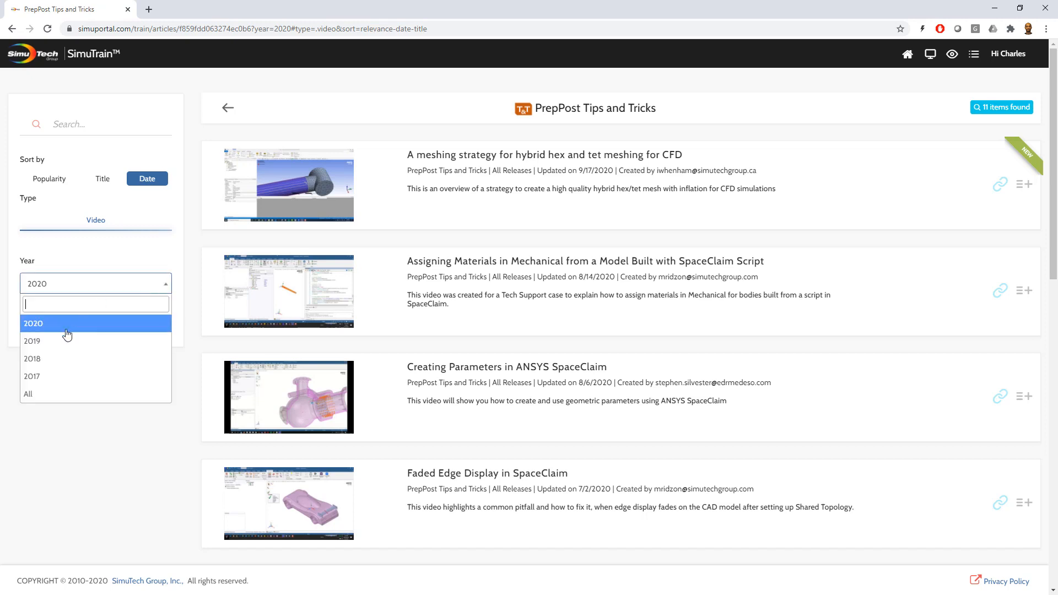
mouse_move(48, 402)
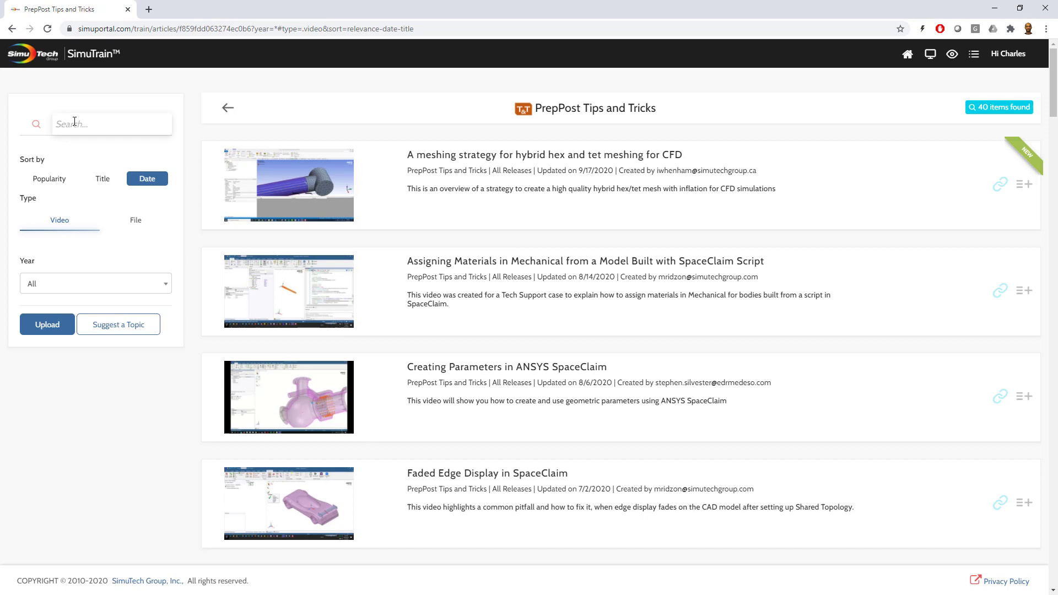
Search the PrepPost Tips and Tricks videos for 'topology' to list three matches.
type("topology")
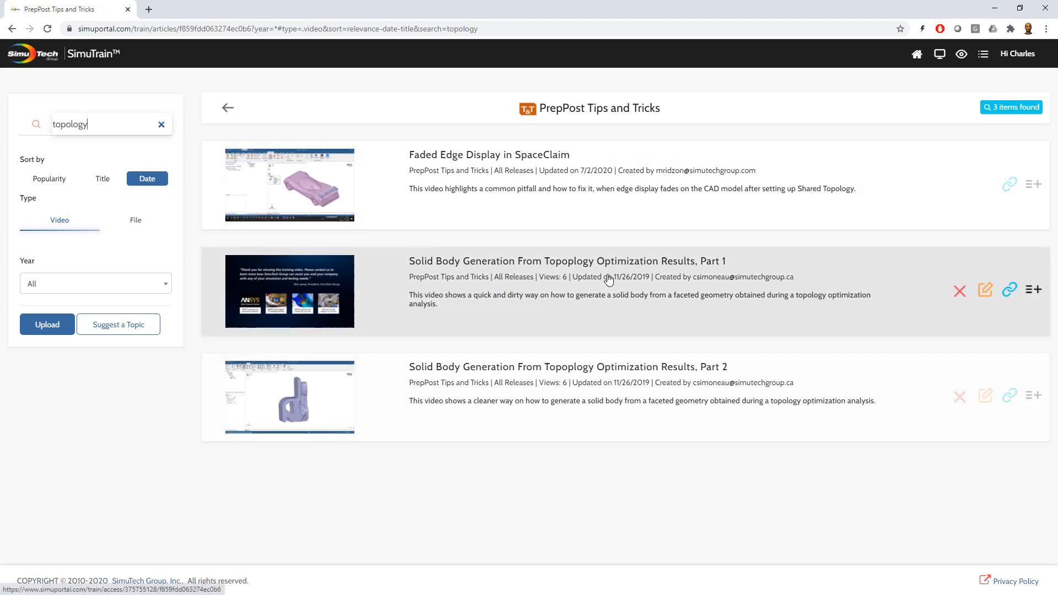
mouse_move(558, 465)
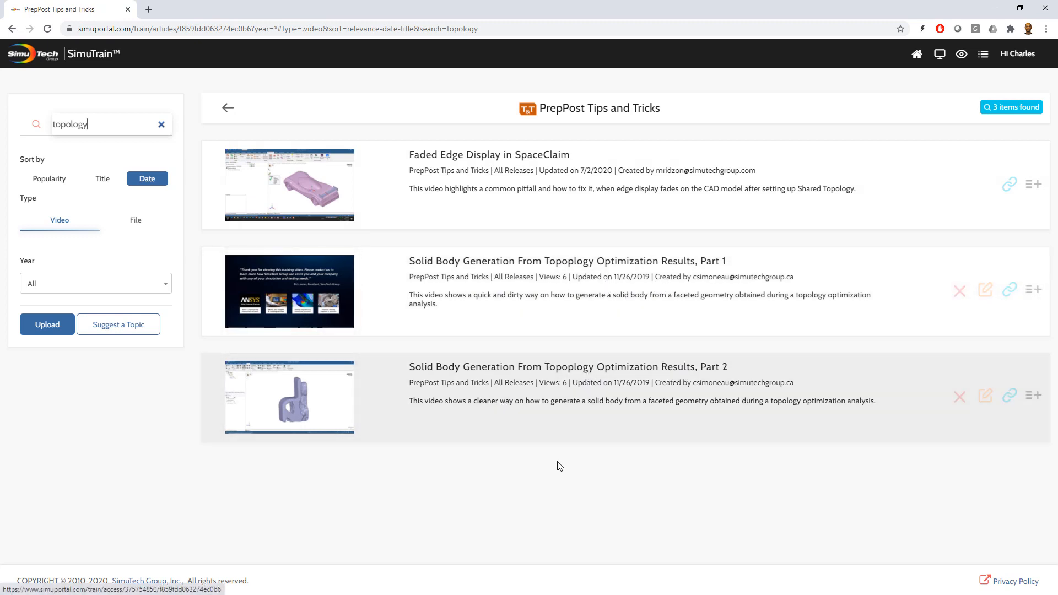
mouse_move(631, 419)
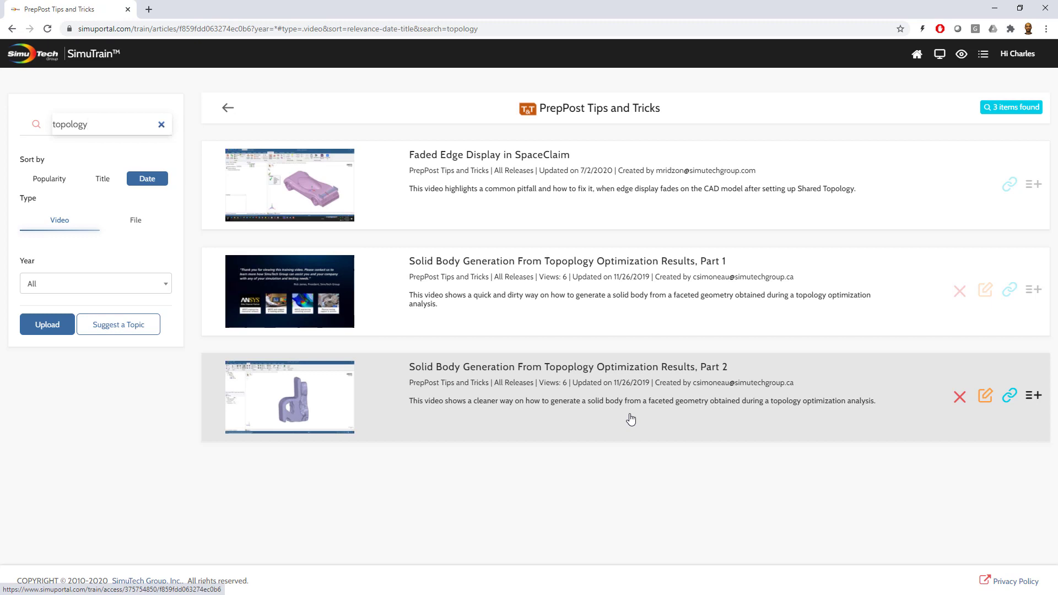
mouse_move(627, 331)
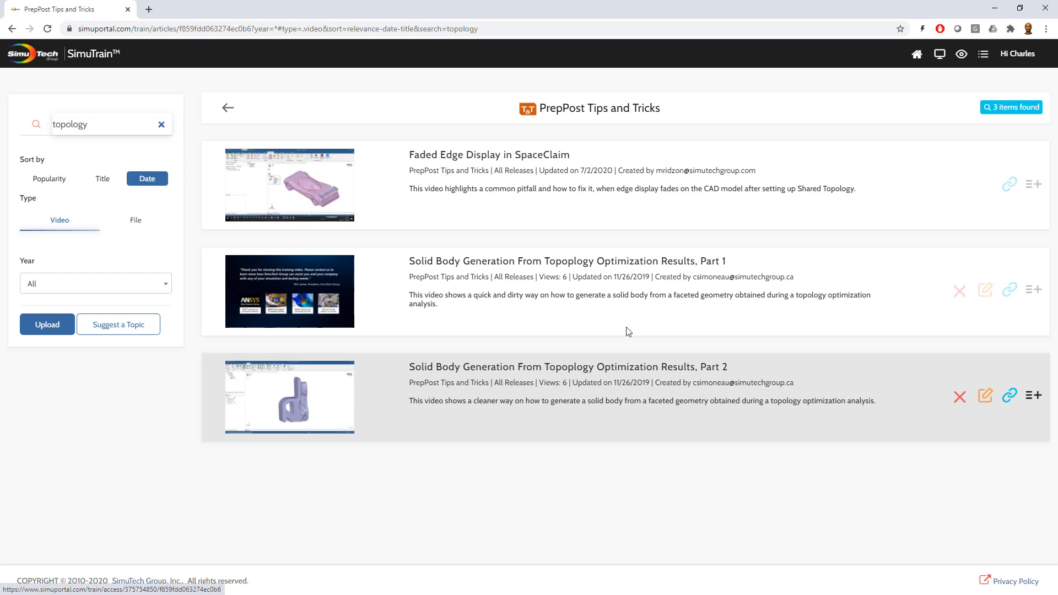